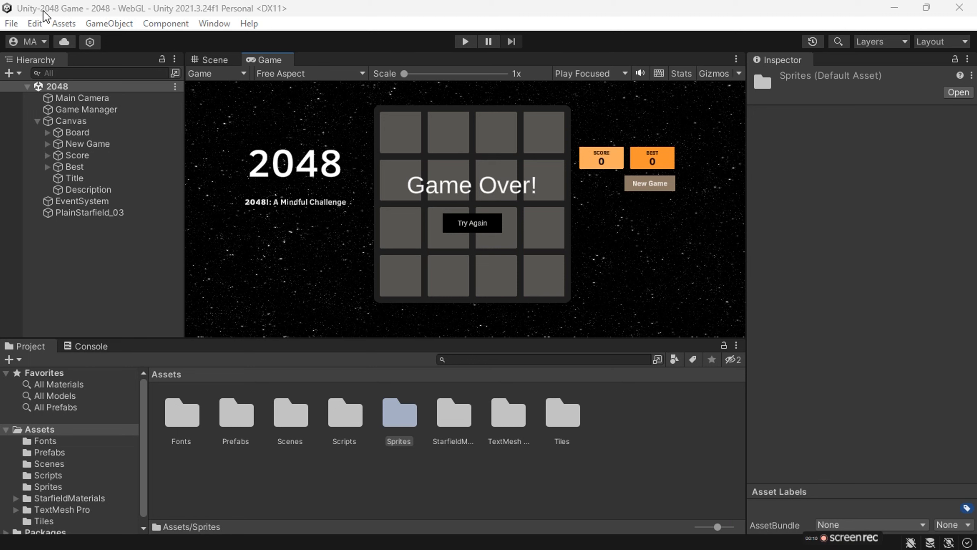
mouse_move(543, 283)
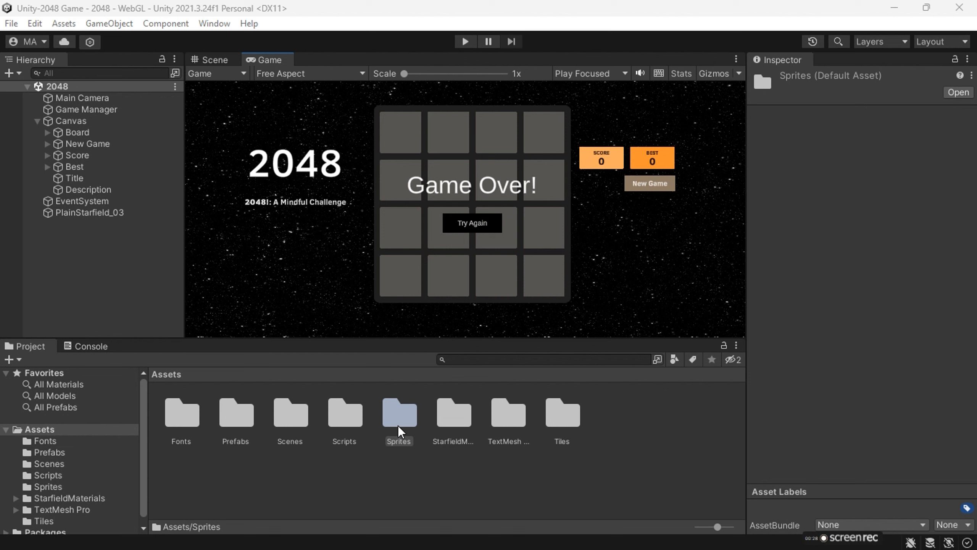
Step: Open the Sprites folder in Unity's Project window to view the two Tile sprite assets
double_click(398, 413)
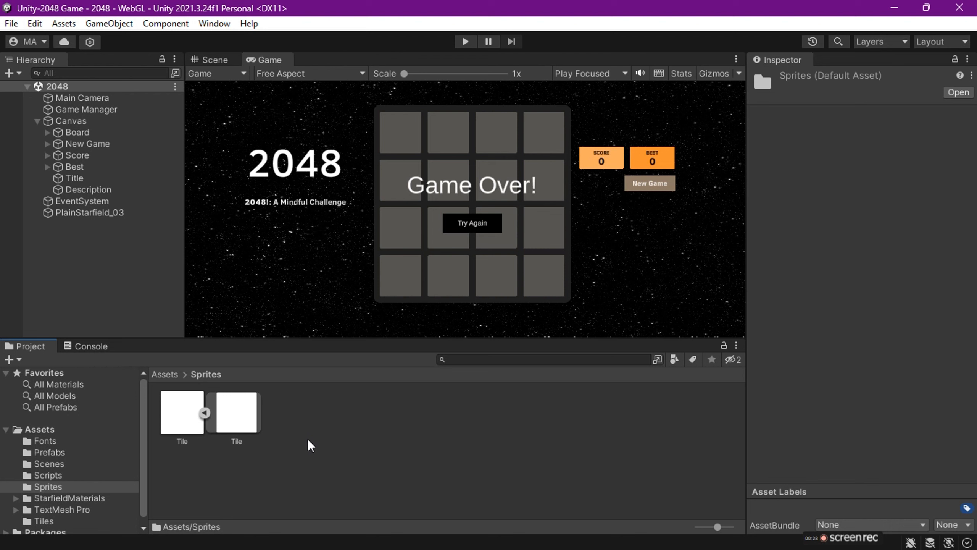
mouse_move(176, 378)
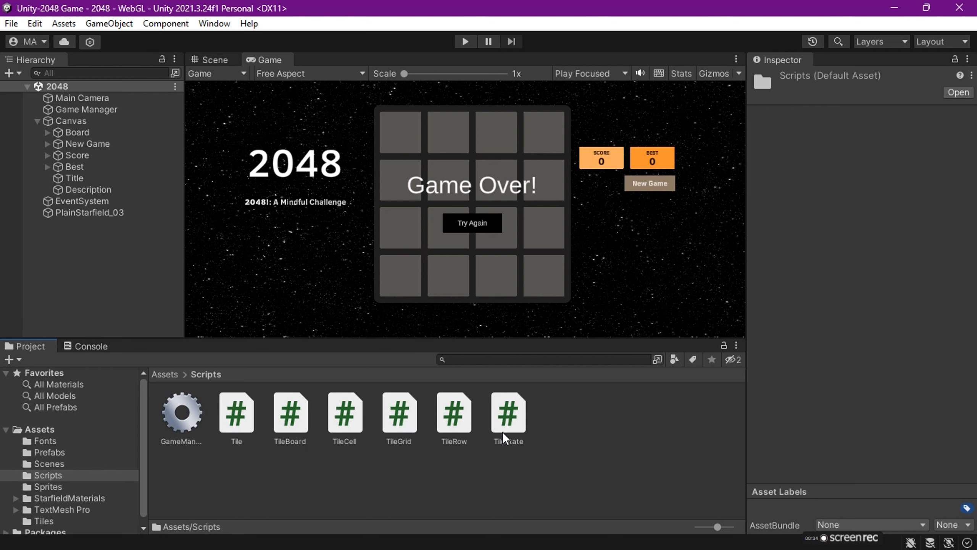
mouse_move(510, 497)
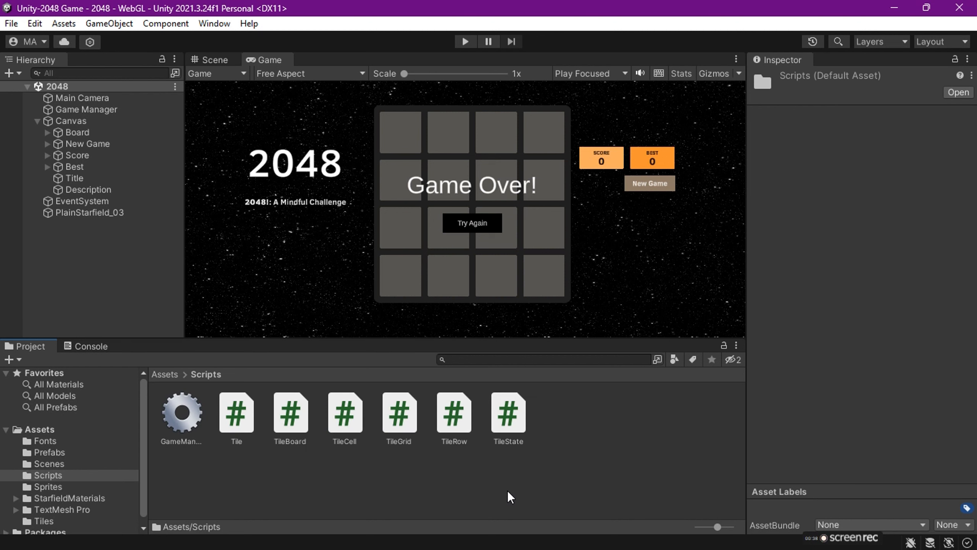
mouse_move(252, 451)
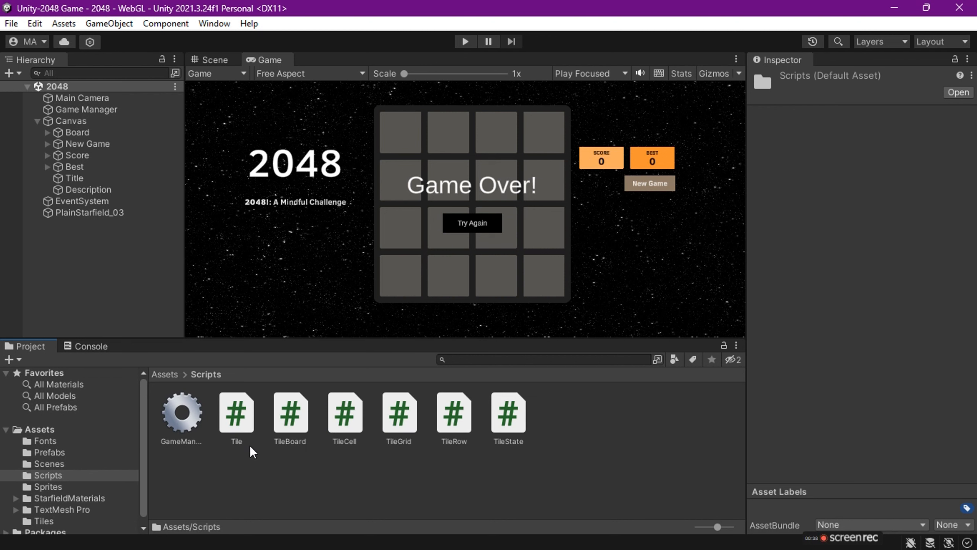
mouse_move(201, 455)
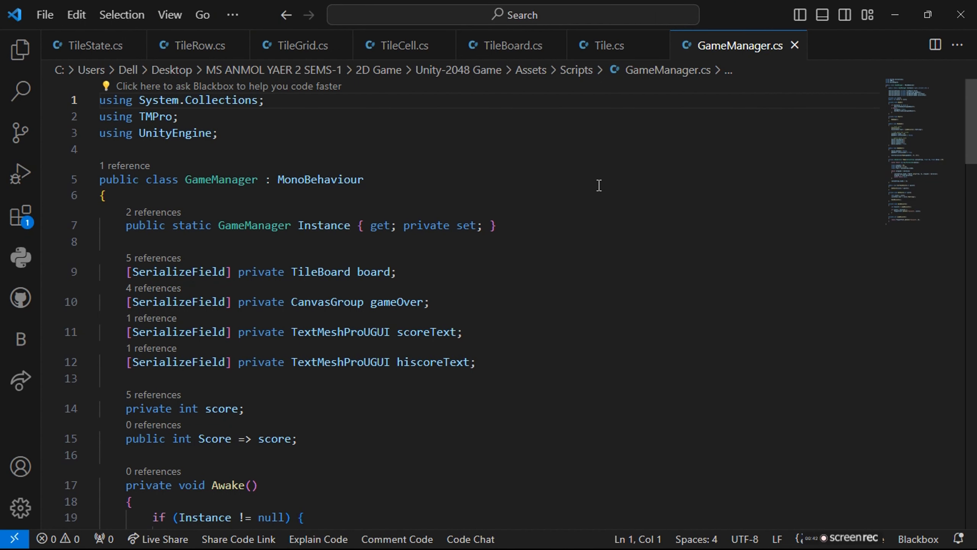
mouse_move(93, 45)
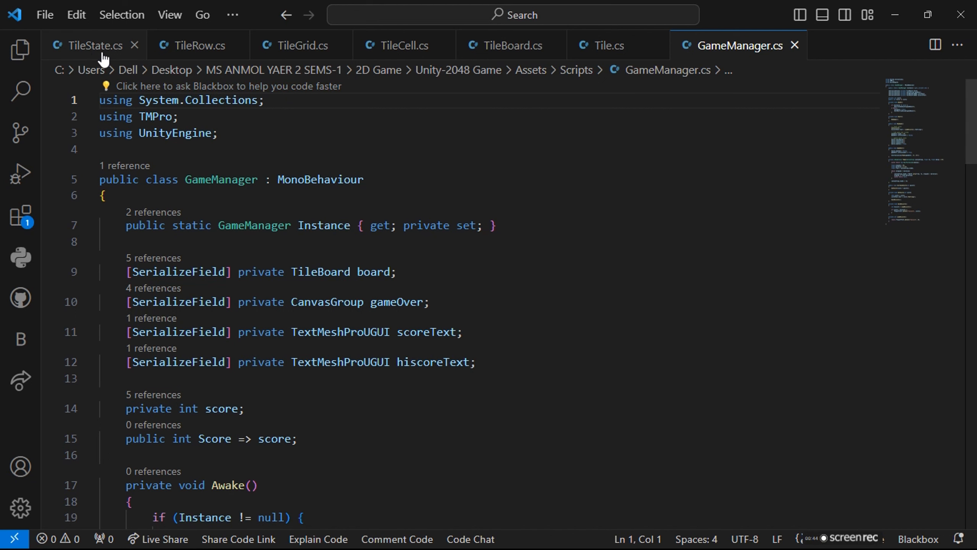
Step: Show the TileState script with its number, backgroundColor and textColor fields
click(91, 45)
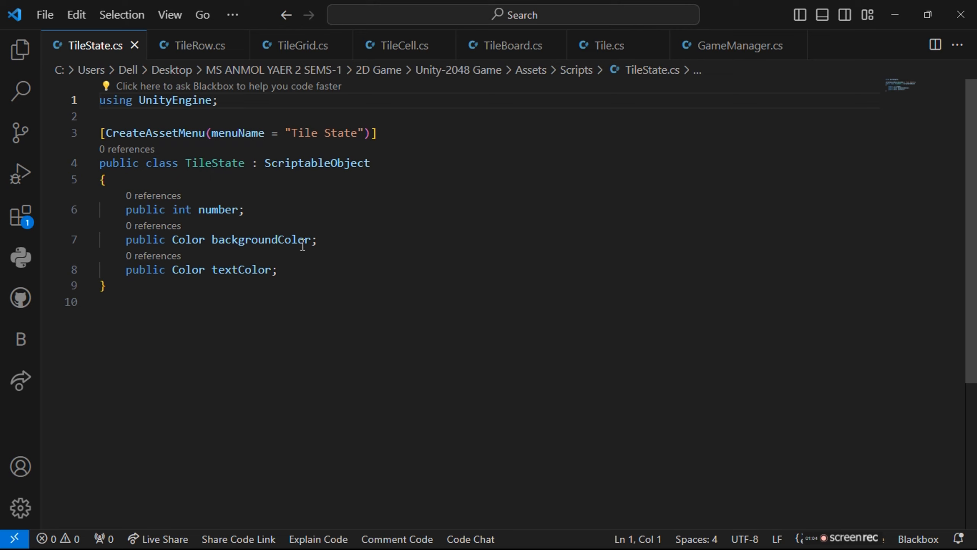
Step: Show the TileRow script, which collects child TileCell components into a cells array on Awake
click(200, 45)
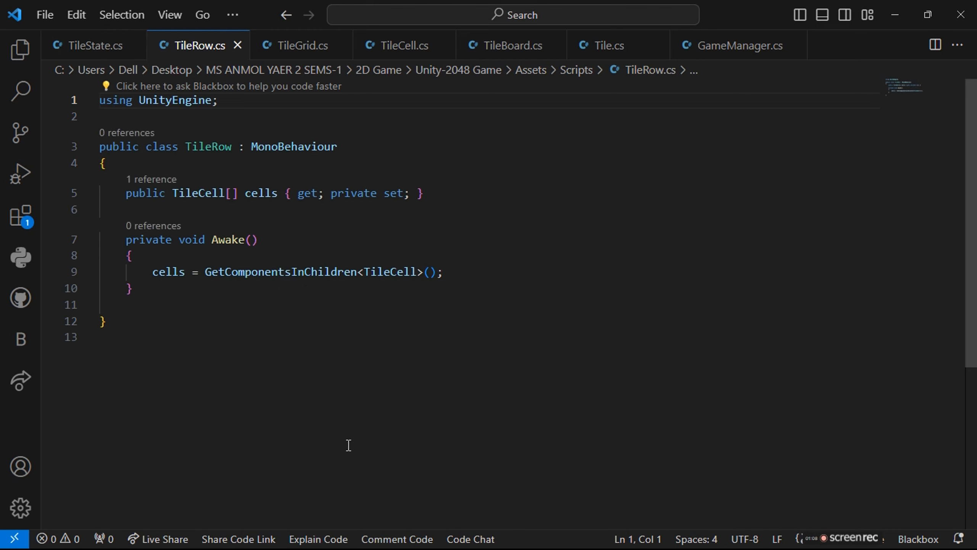
mouse_move(134, 183)
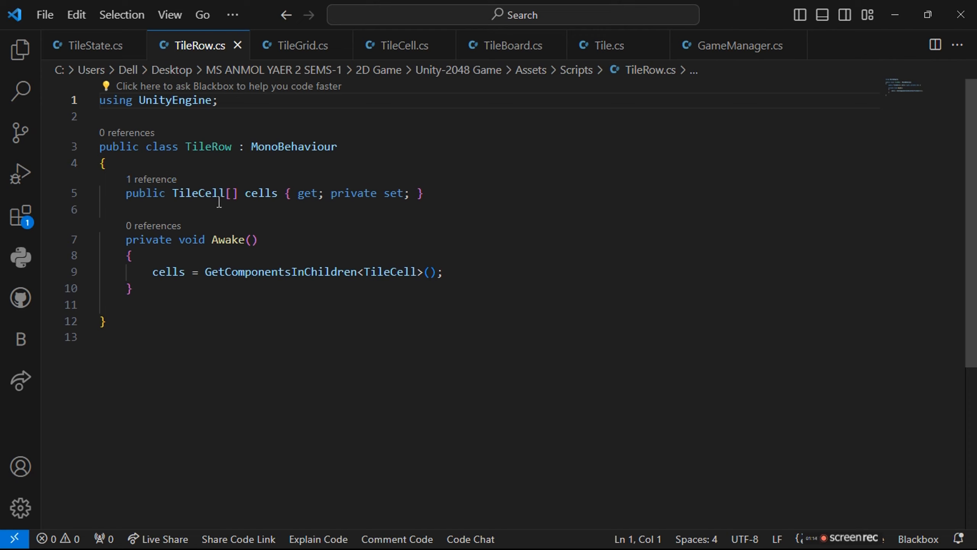
mouse_move(198, 276)
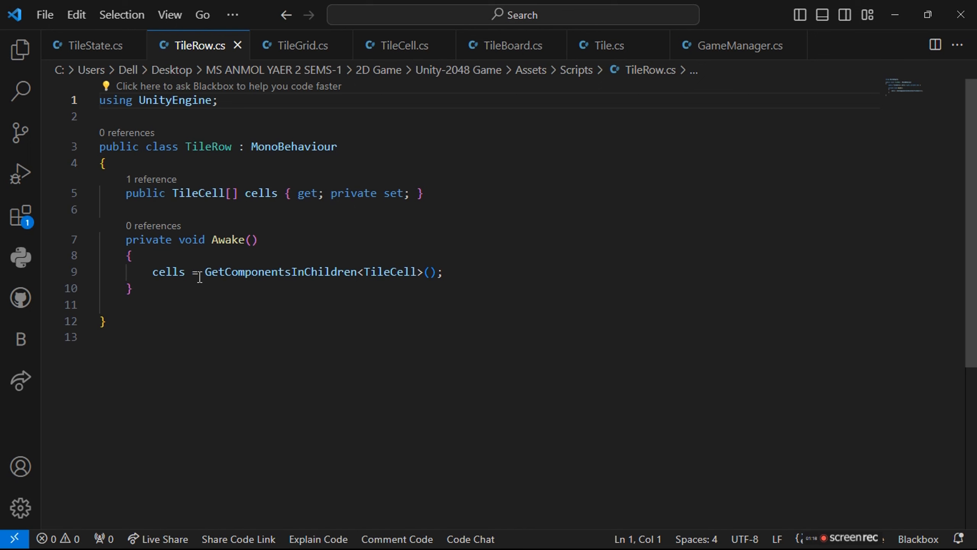
Step: Read the TileGrid script through GetCell, GetAdjacentCell and GetRandomEmptyCell to the end
click(301, 46)
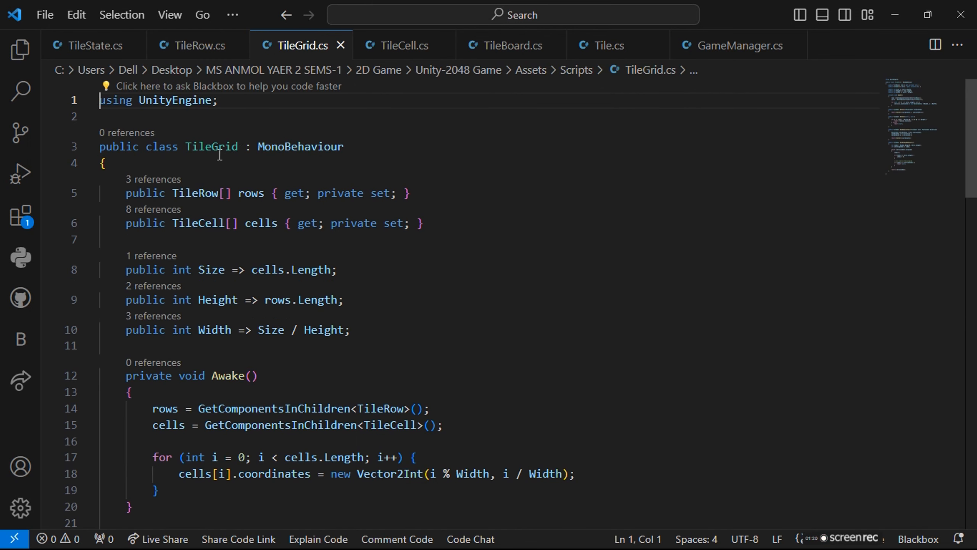
mouse_move(188, 210)
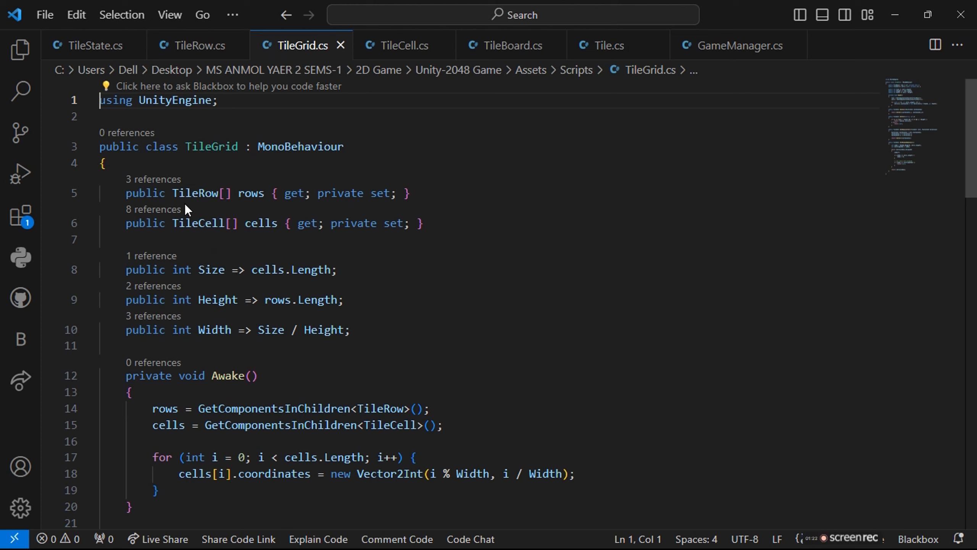
mouse_move(217, 195)
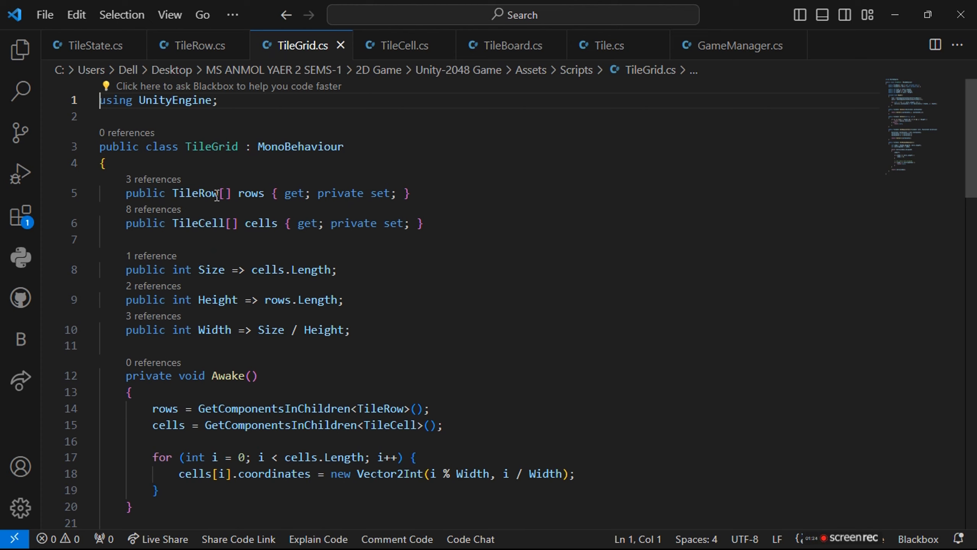
mouse_move(199, 131)
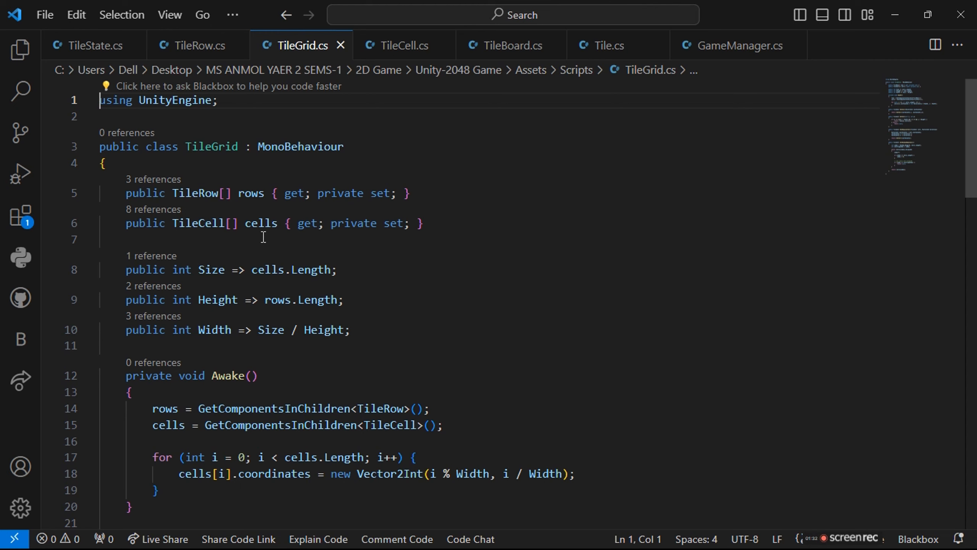
scroll(down, 3)
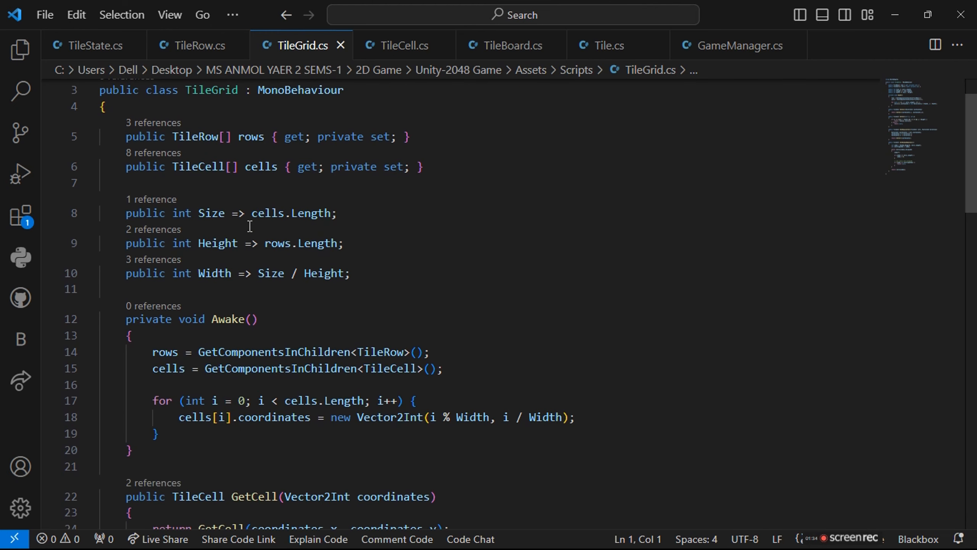
scroll(down, 3)
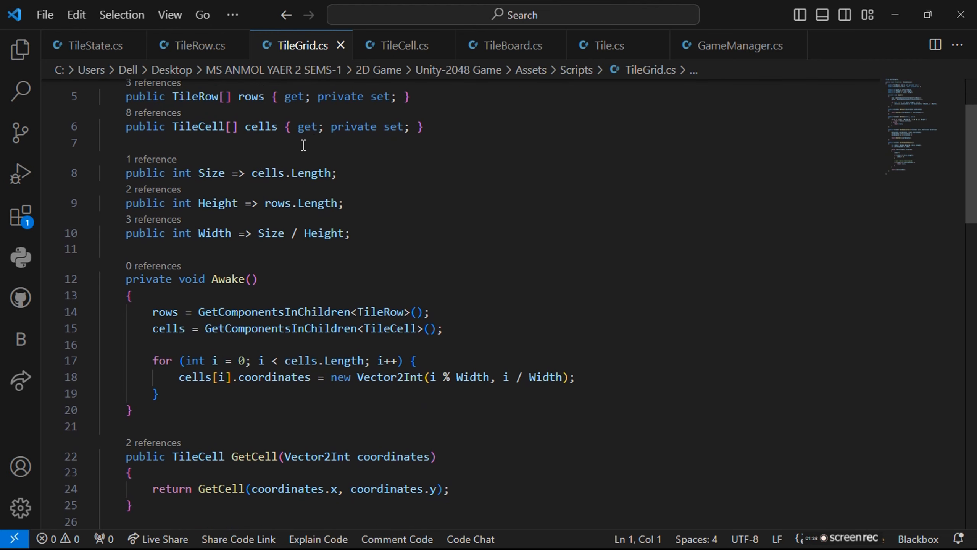
scroll(down, 3)
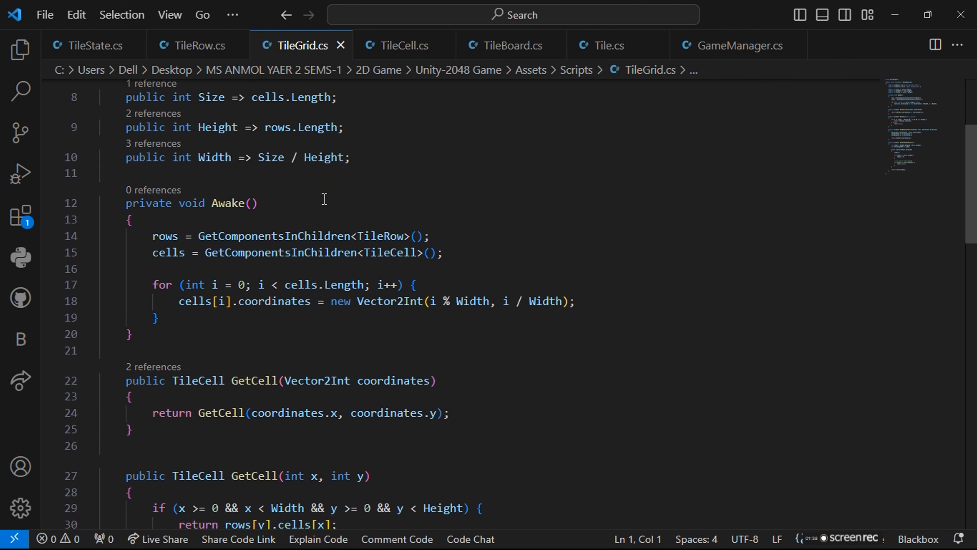
scroll(down, 3)
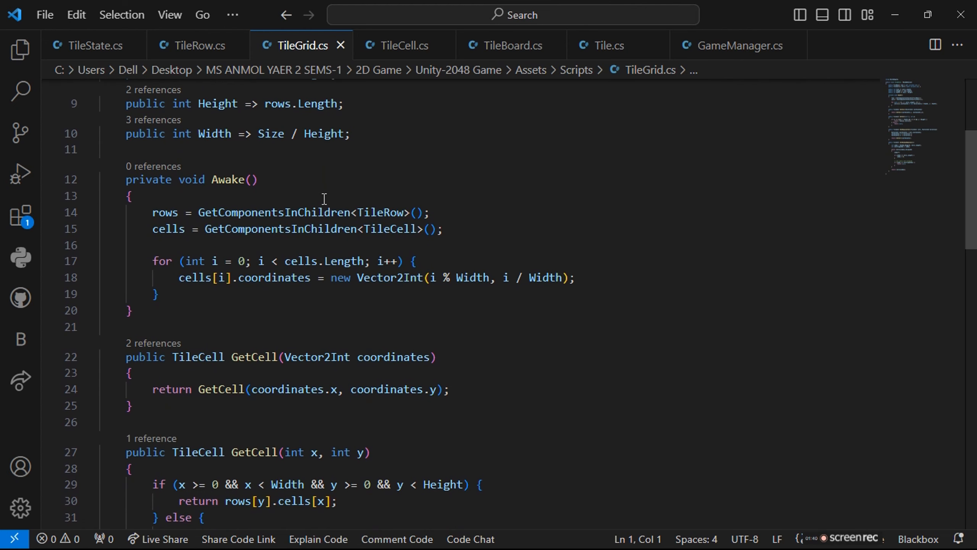
mouse_move(229, 241)
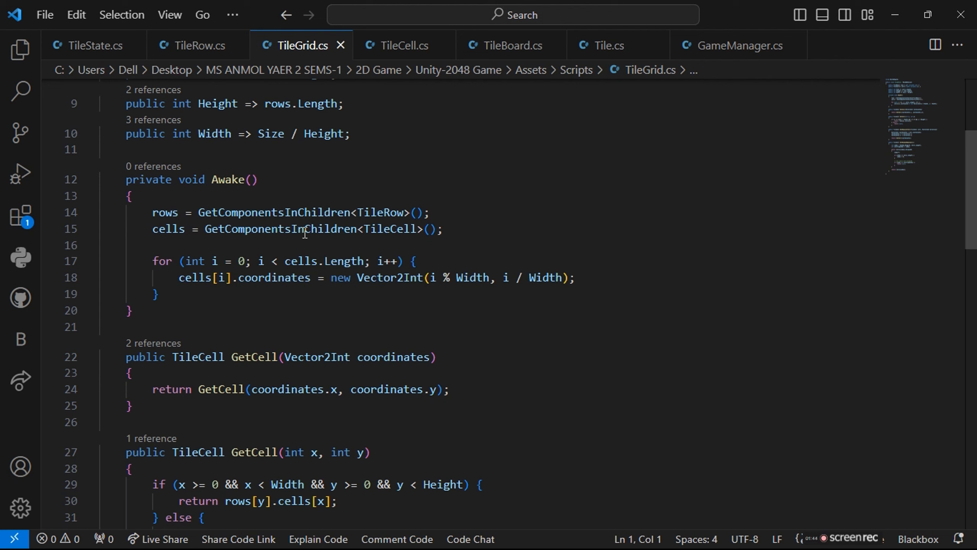
mouse_move(281, 287)
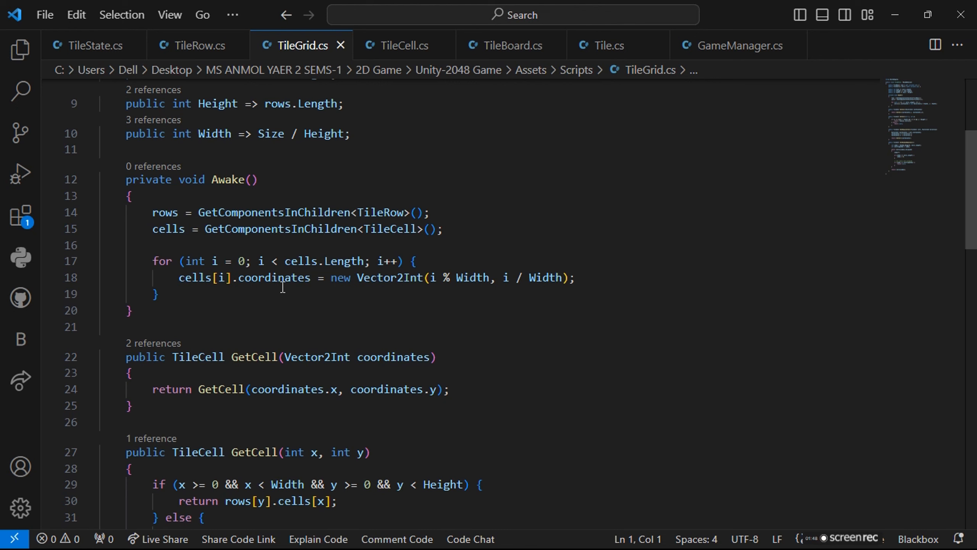
scroll(down, 3)
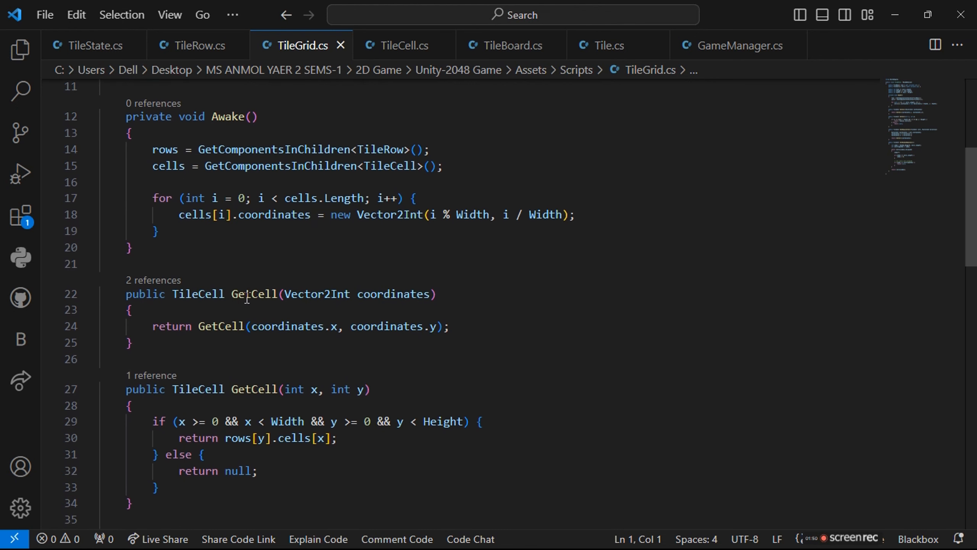
scroll(down, 3)
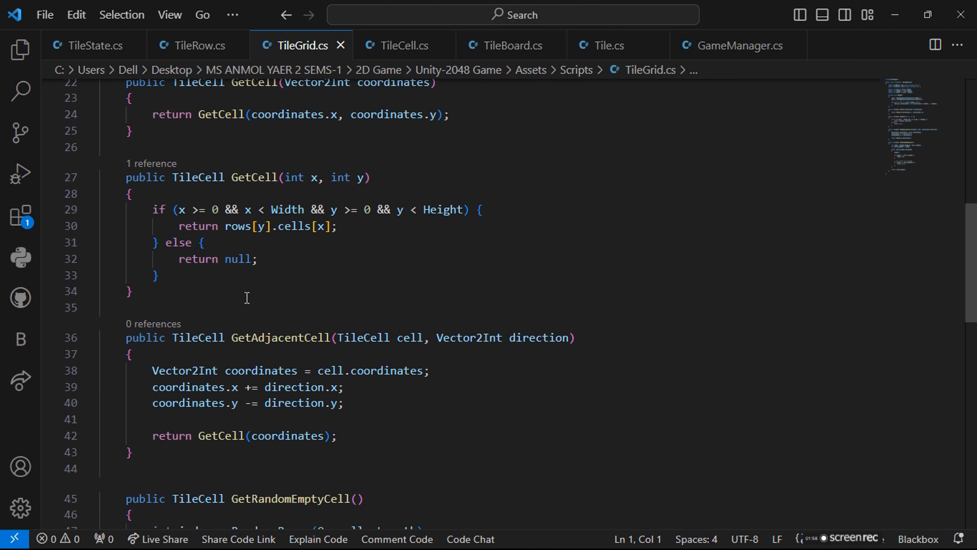
scroll(down, 3)
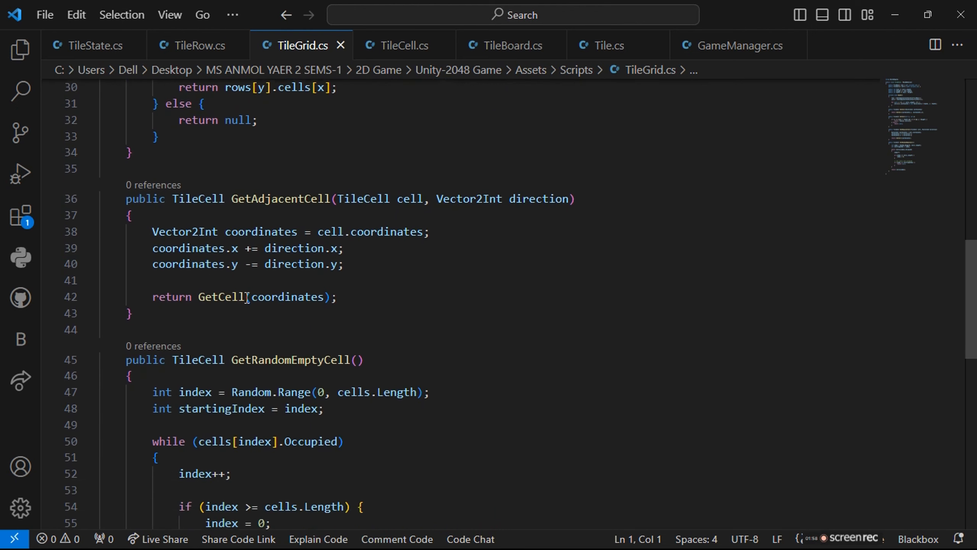
scroll(down, 3)
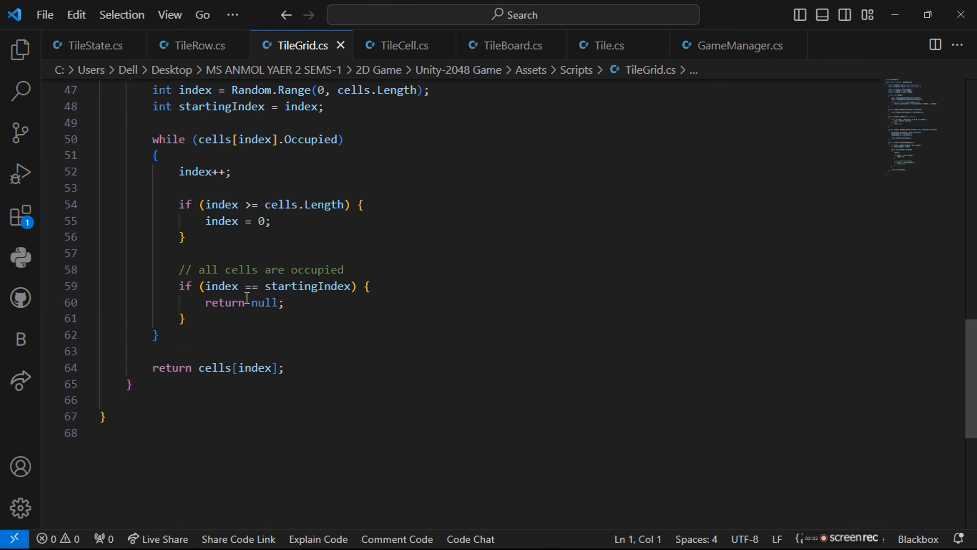
Step: Show the TileCell script with its coordinates, tile, Empty and Occupied properties
click(400, 45)
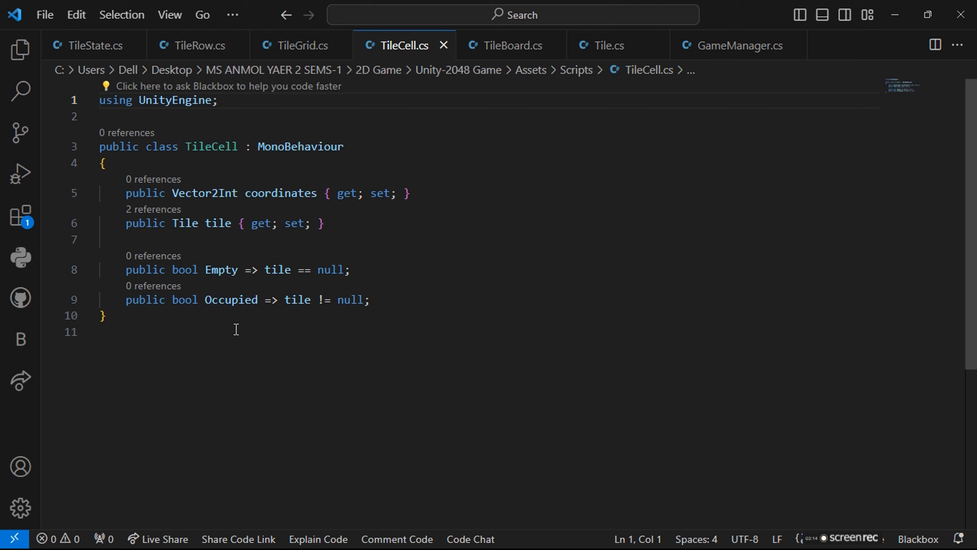
mouse_move(511, 45)
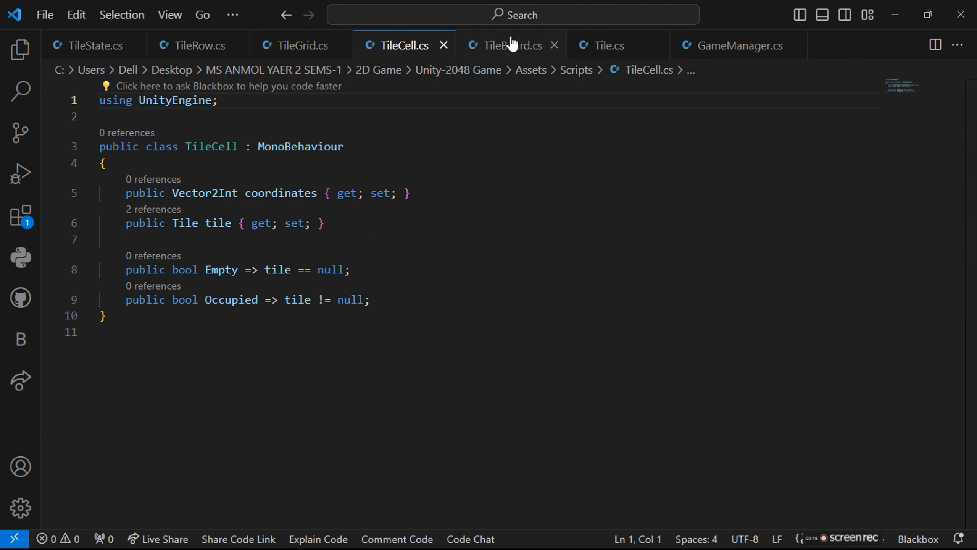
Step: Read TileBoard from its fields through Awake, ClearBoard, CreateTile and Update's directional input
click(508, 45)
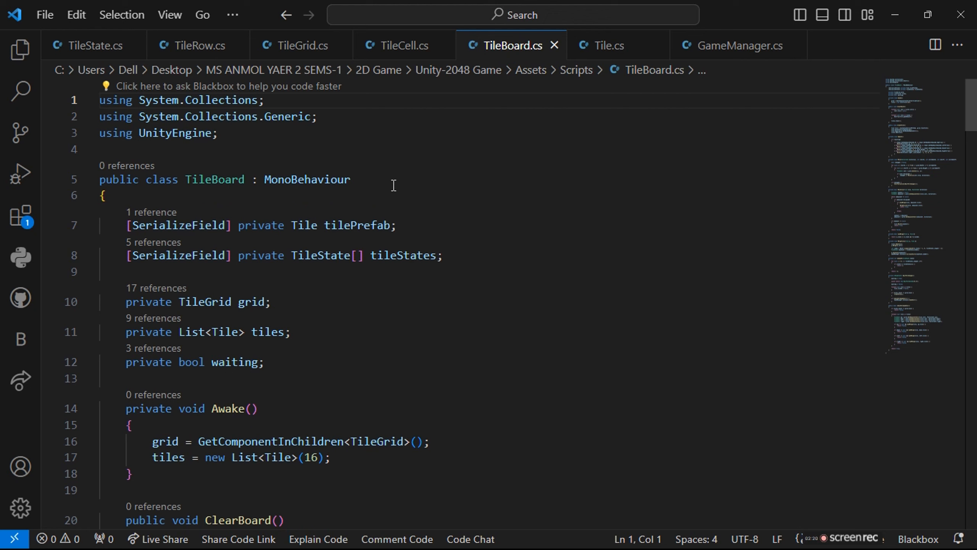
mouse_move(279, 179)
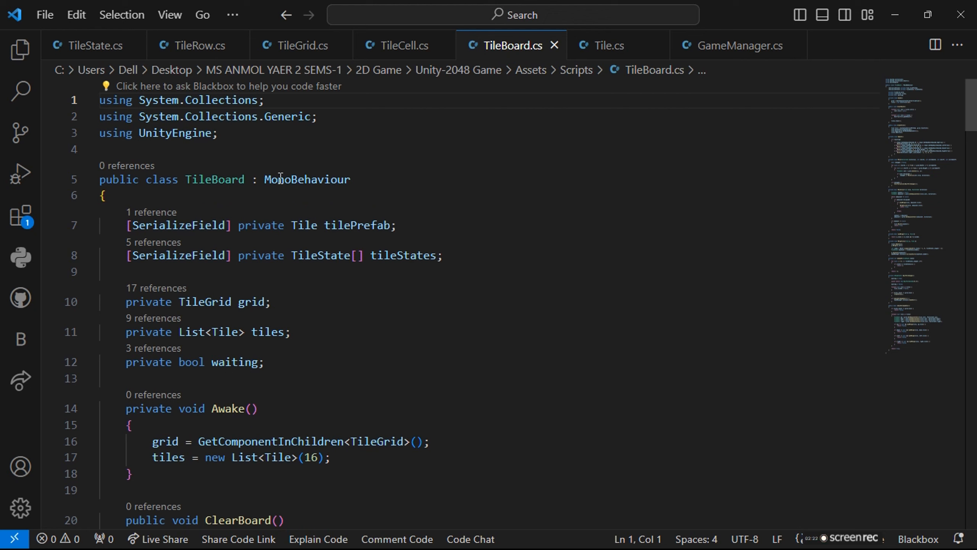
mouse_move(335, 287)
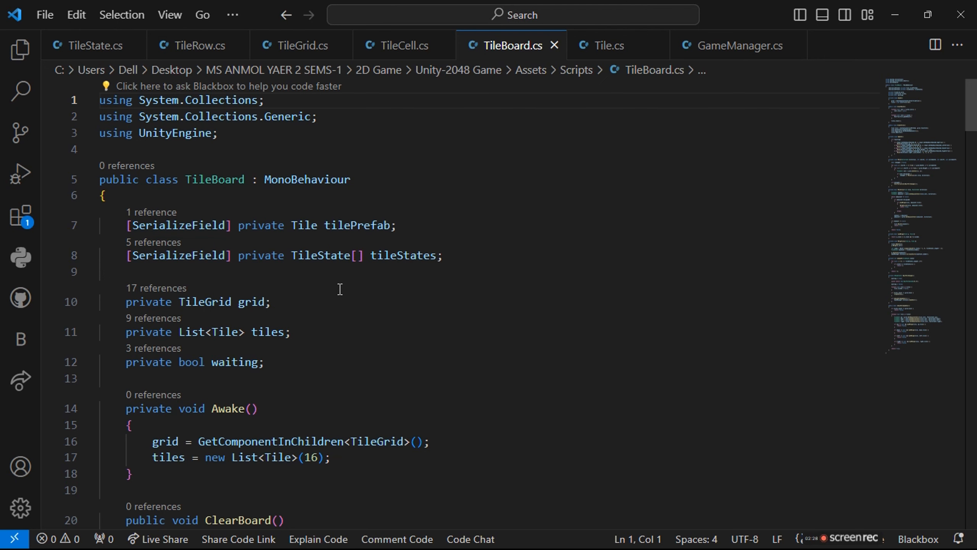
scroll(down, 3)
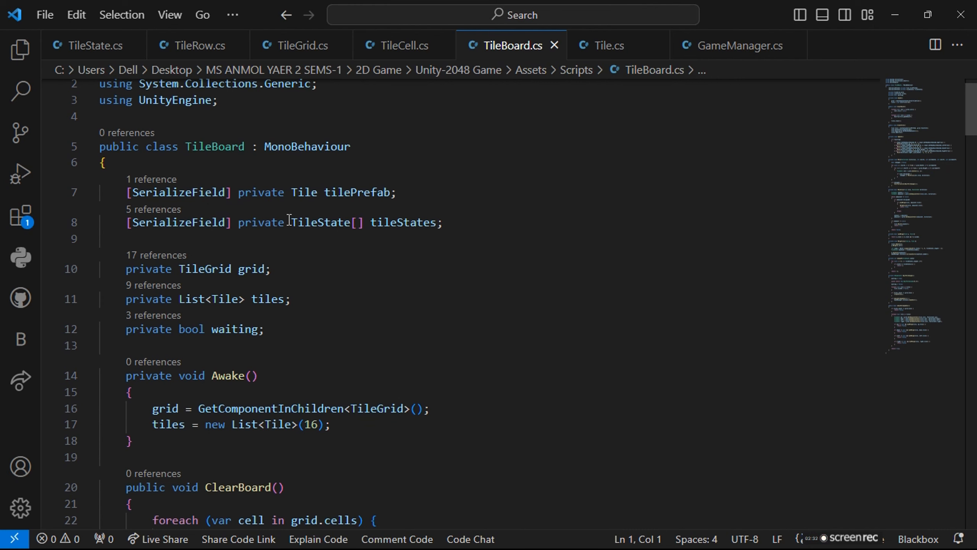
scroll(down, 3)
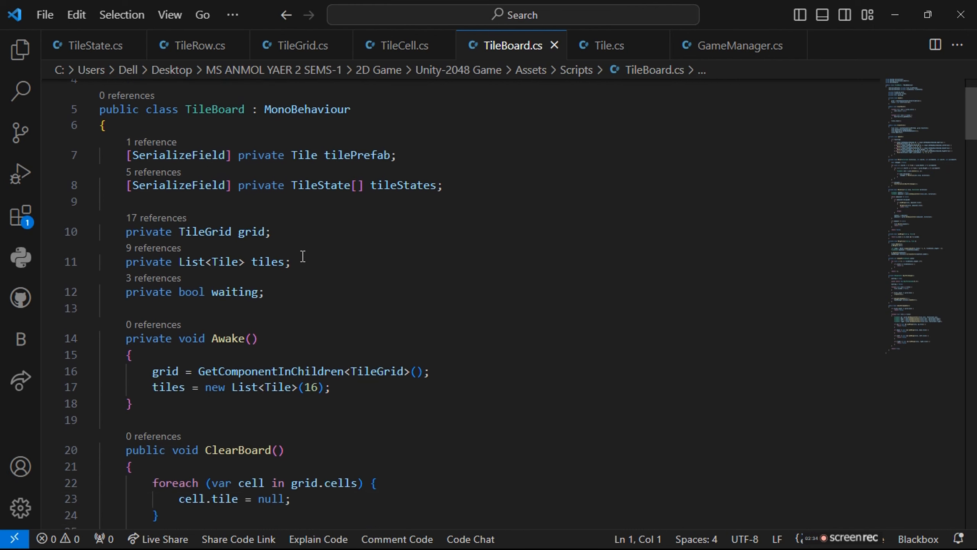
scroll(down, 3)
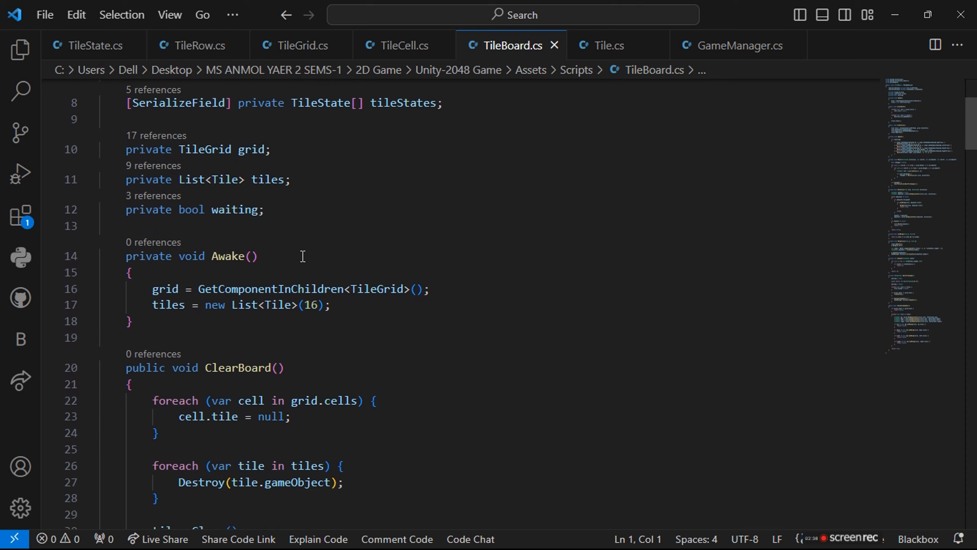
scroll(down, 3)
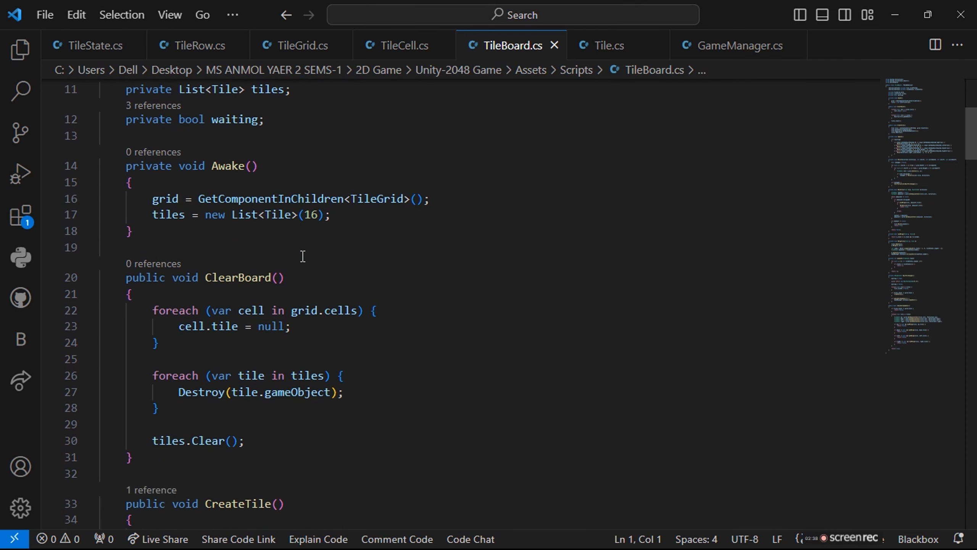
scroll(down, 3)
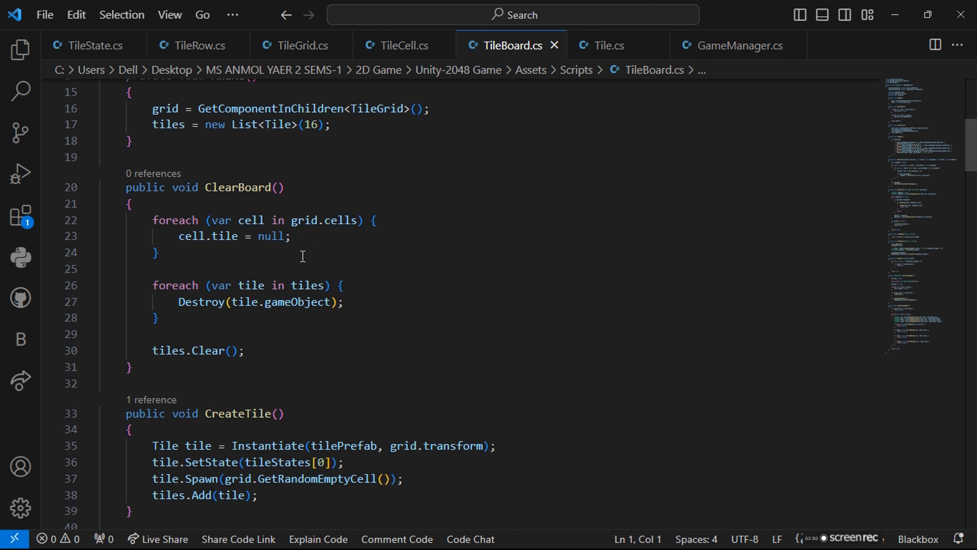
scroll(down, 3)
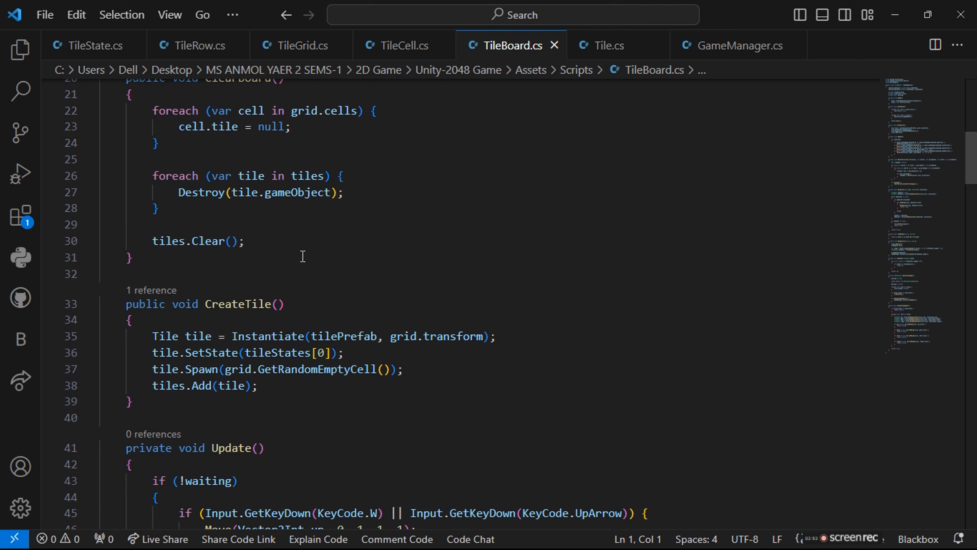
scroll(down, 3)
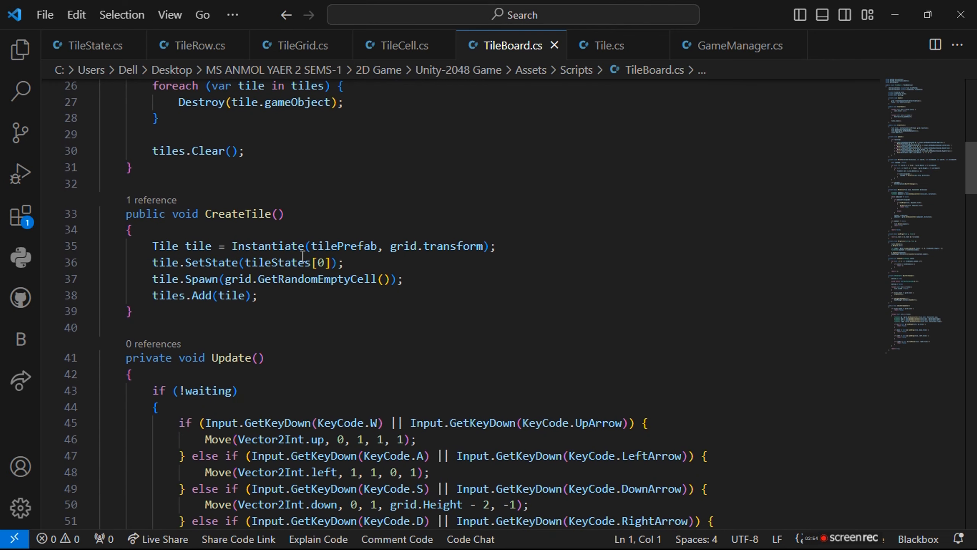
scroll(down, 3)
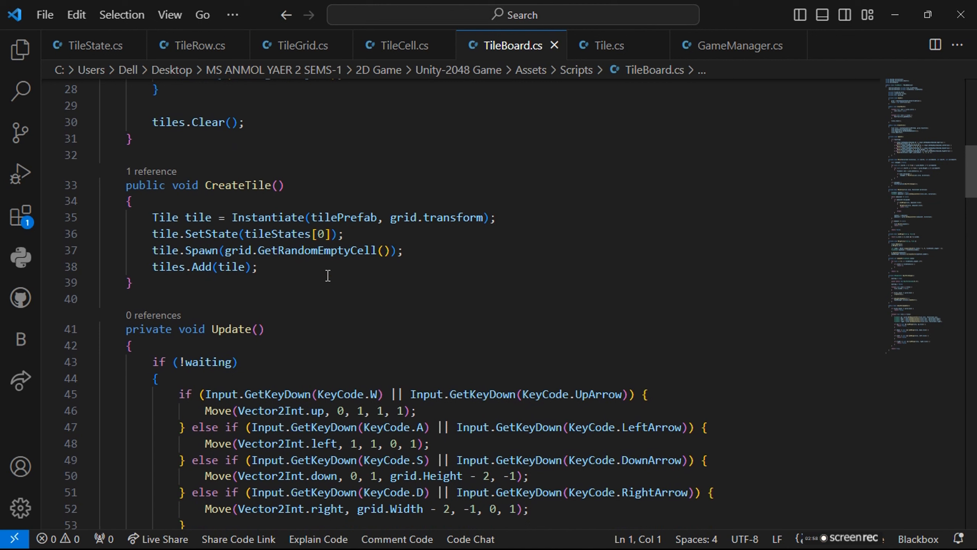
mouse_move(296, 274)
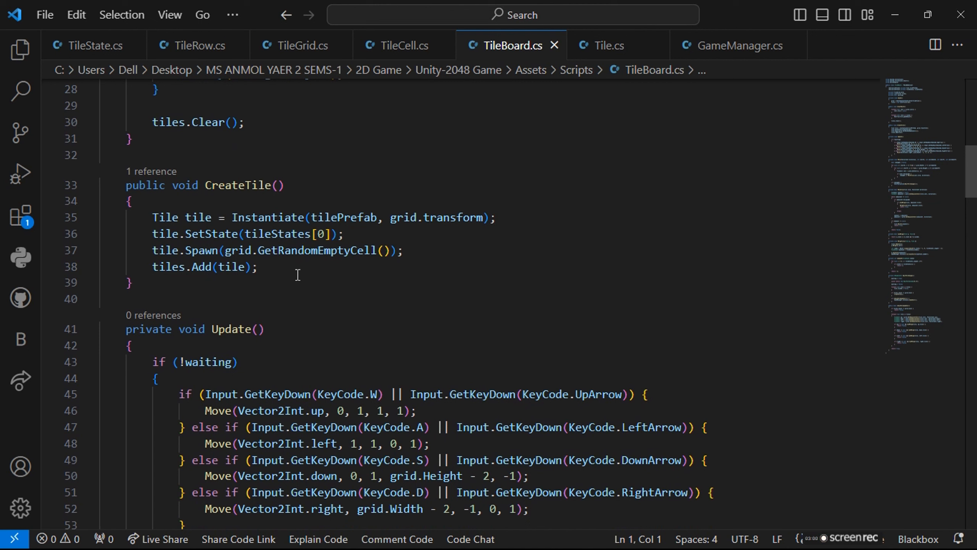
mouse_move(387, 339)
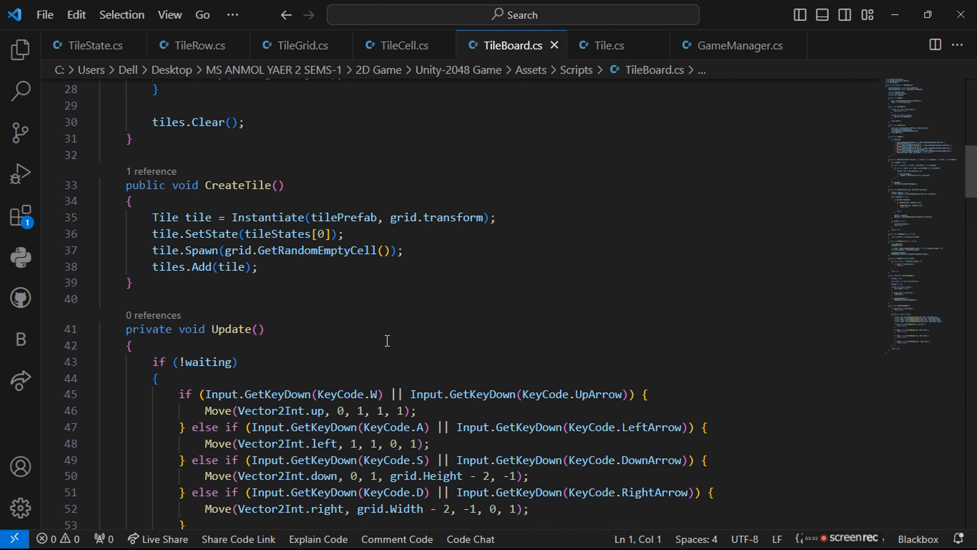
scroll(down, 3)
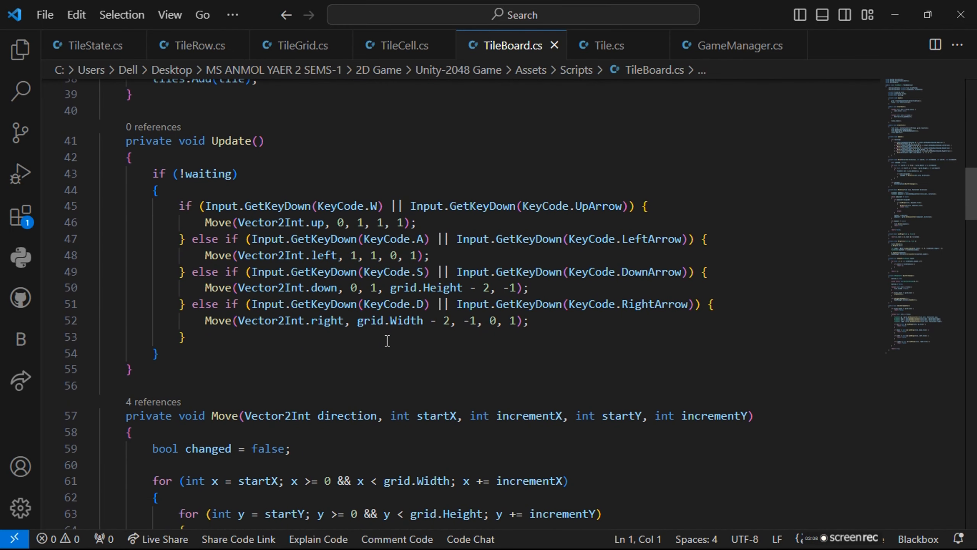
scroll(down, 3)
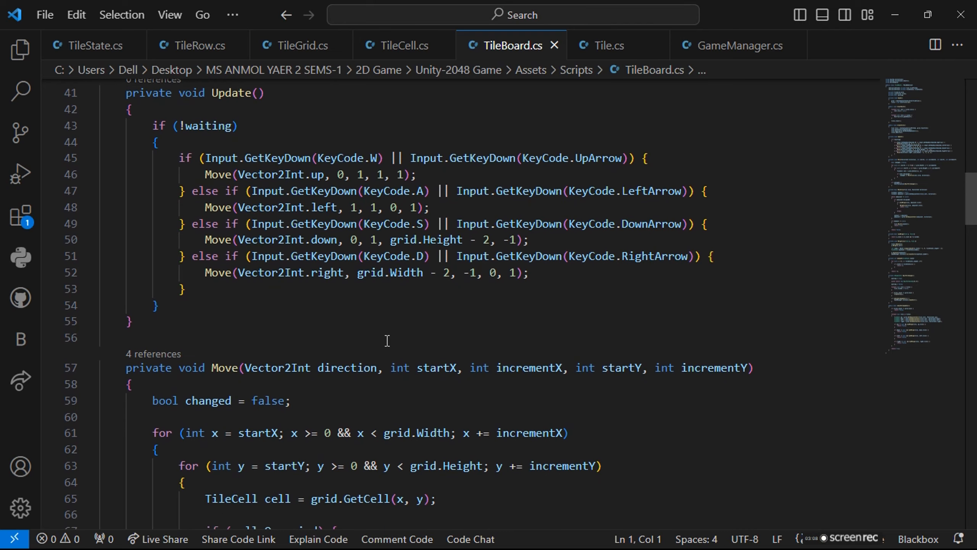
scroll(down, 3)
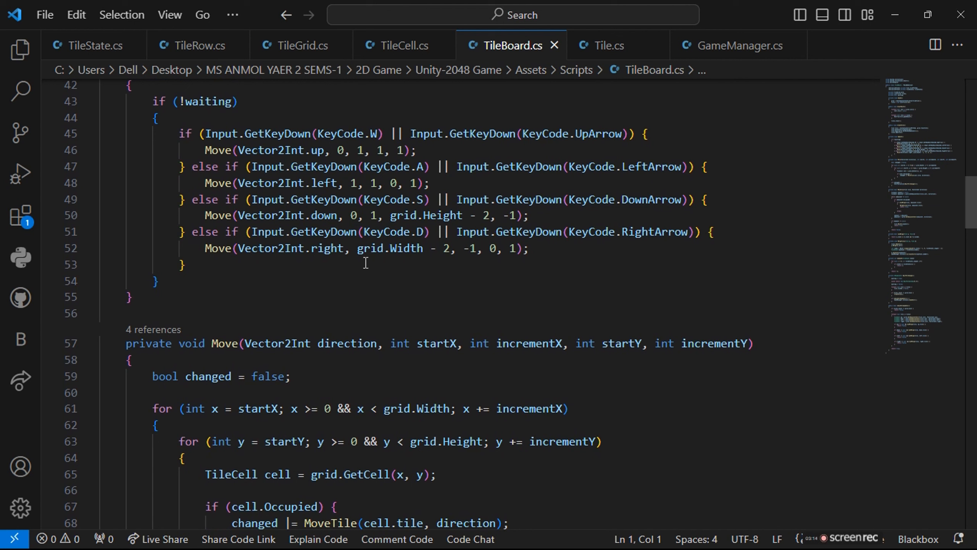
mouse_move(393, 241)
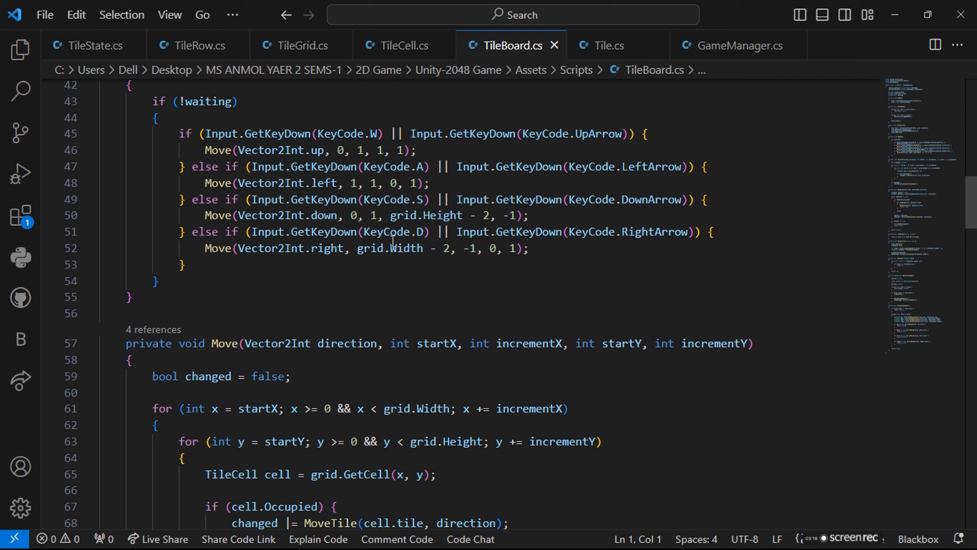
mouse_move(427, 235)
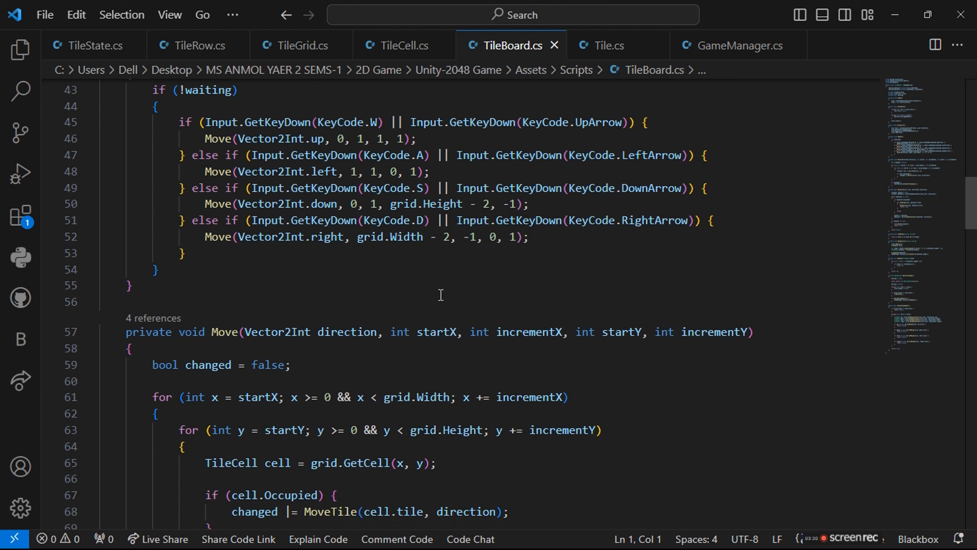
scroll(down, 3)
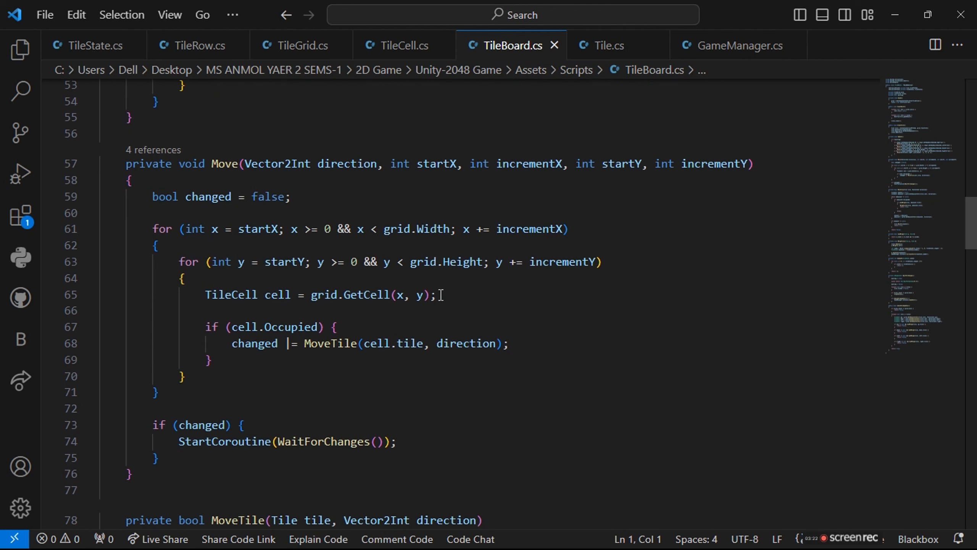
scroll(down, 3)
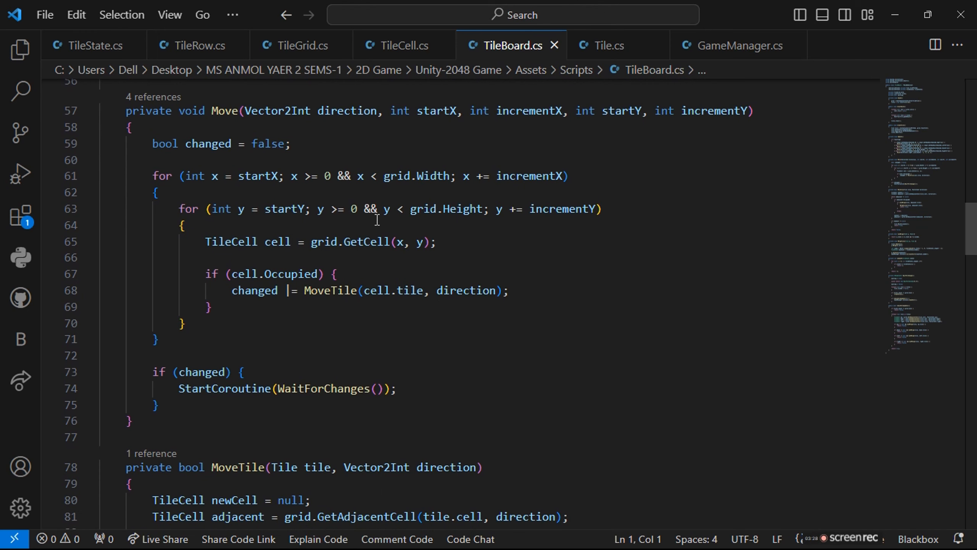
scroll(down, 3)
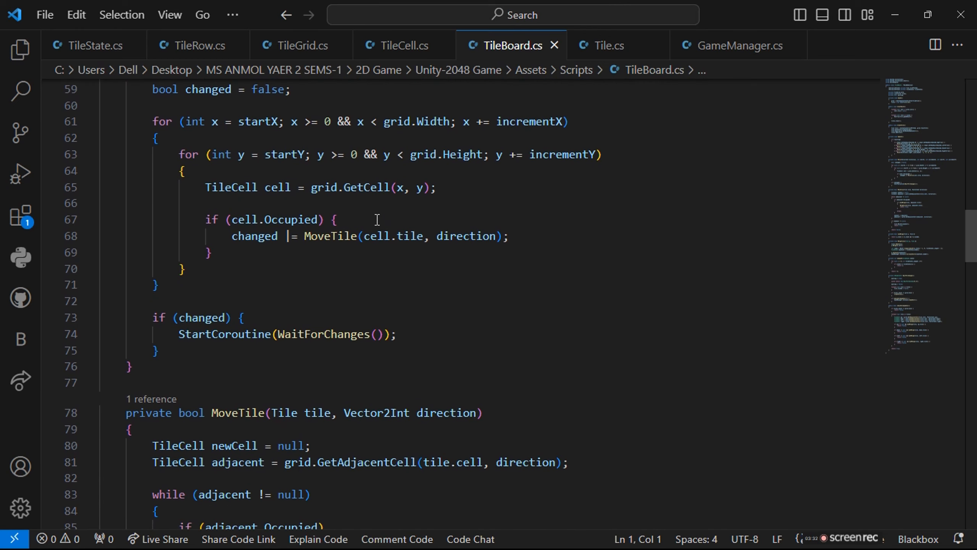
scroll(down, 3)
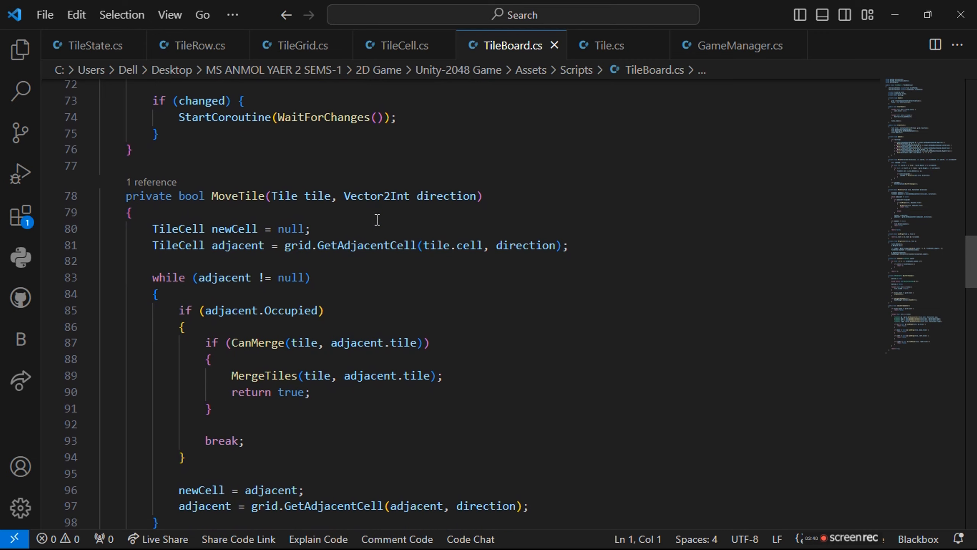
scroll(down, 3)
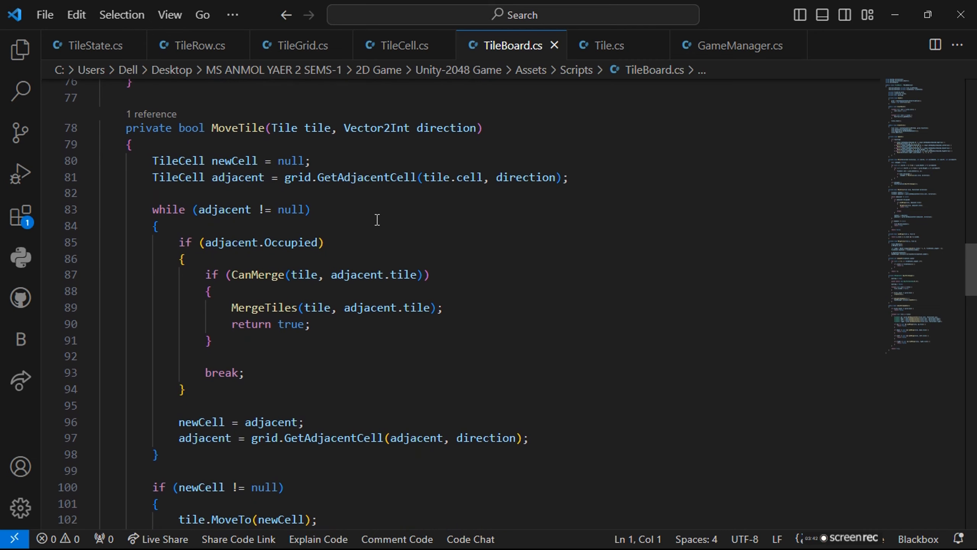
scroll(down, 3)
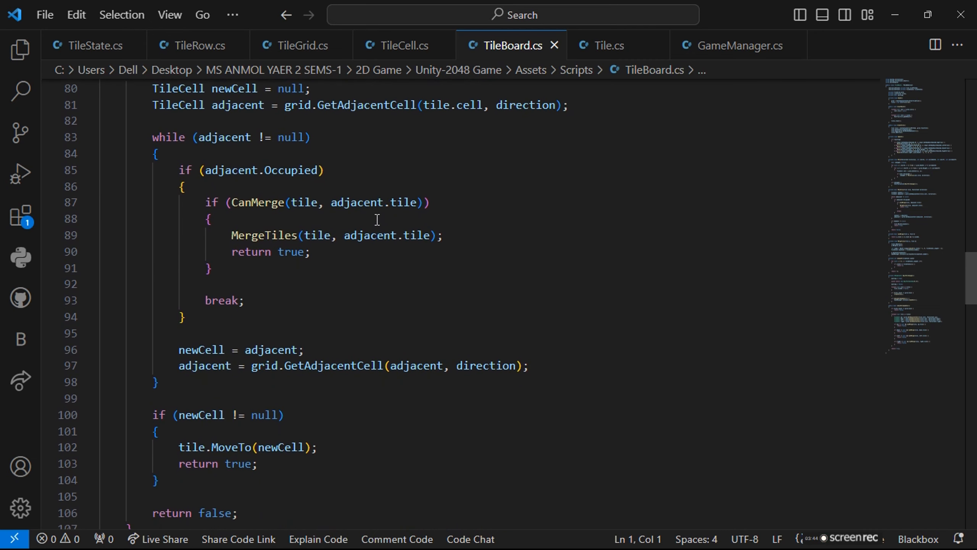
scroll(down, 3)
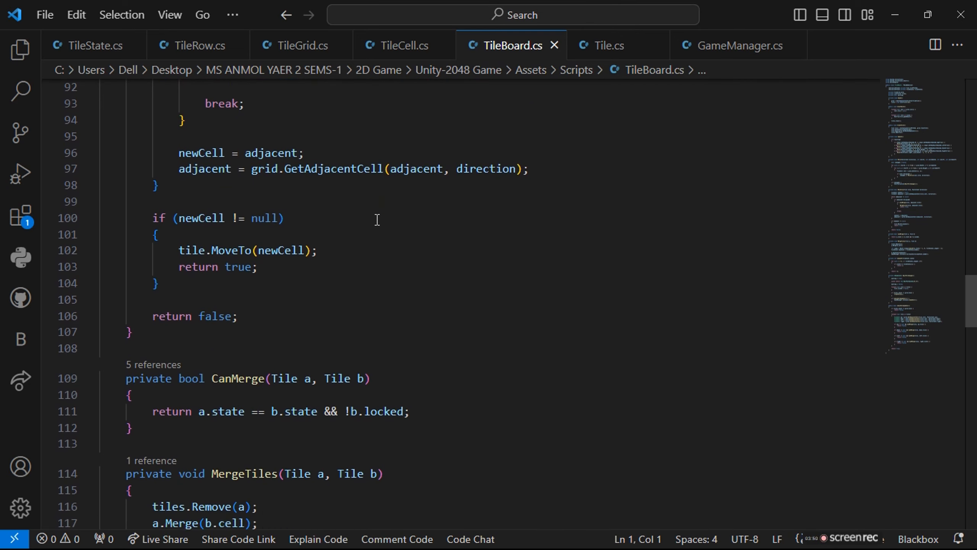
scroll(down, 3)
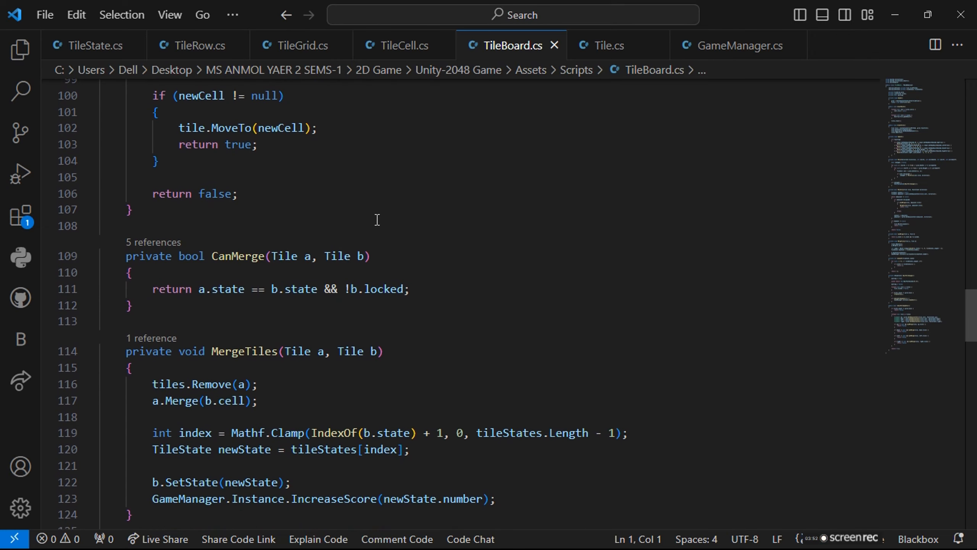
scroll(down, 3)
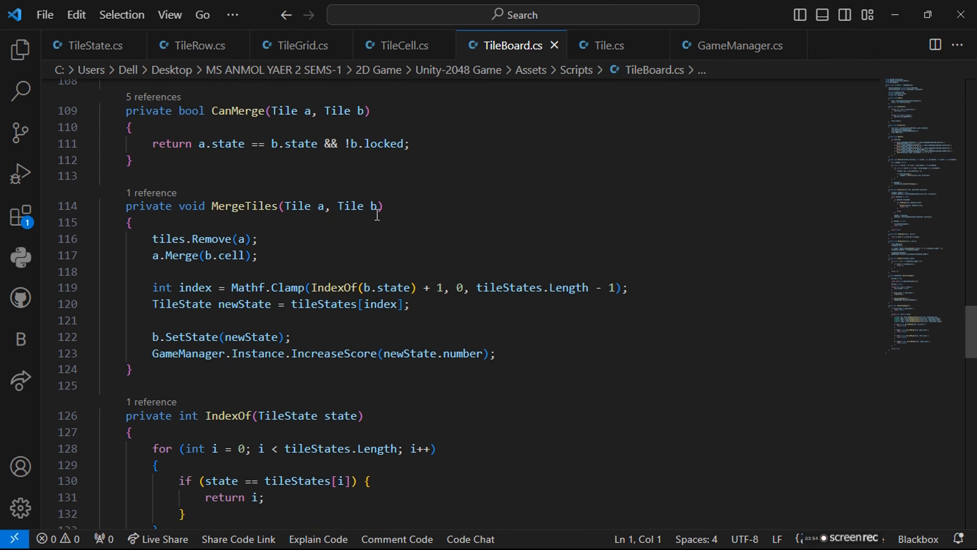
scroll(down, 3)
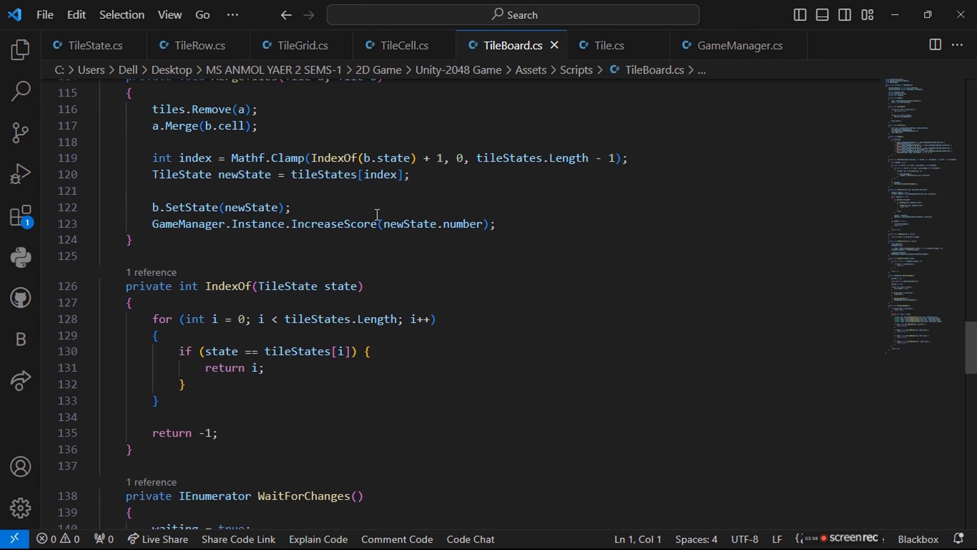
scroll(down, 3)
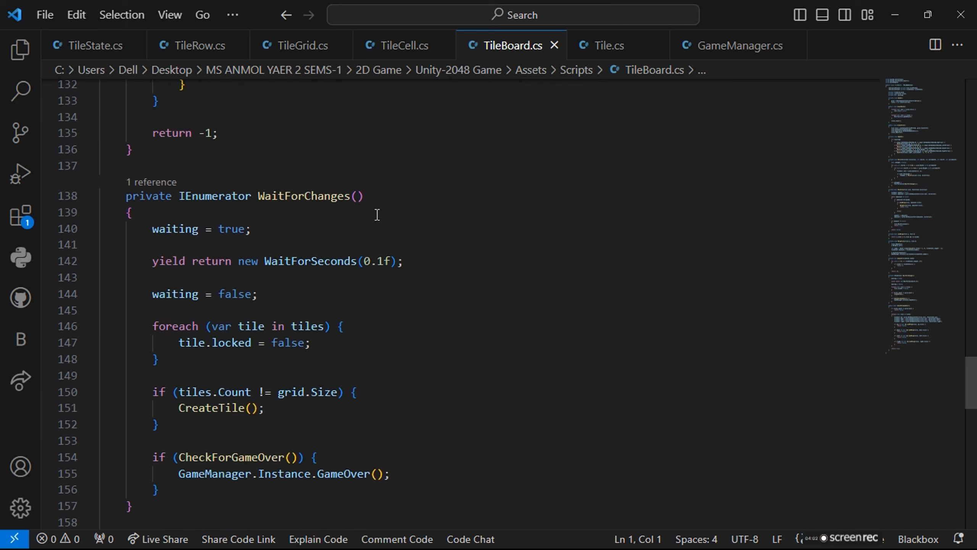
scroll(down, 3)
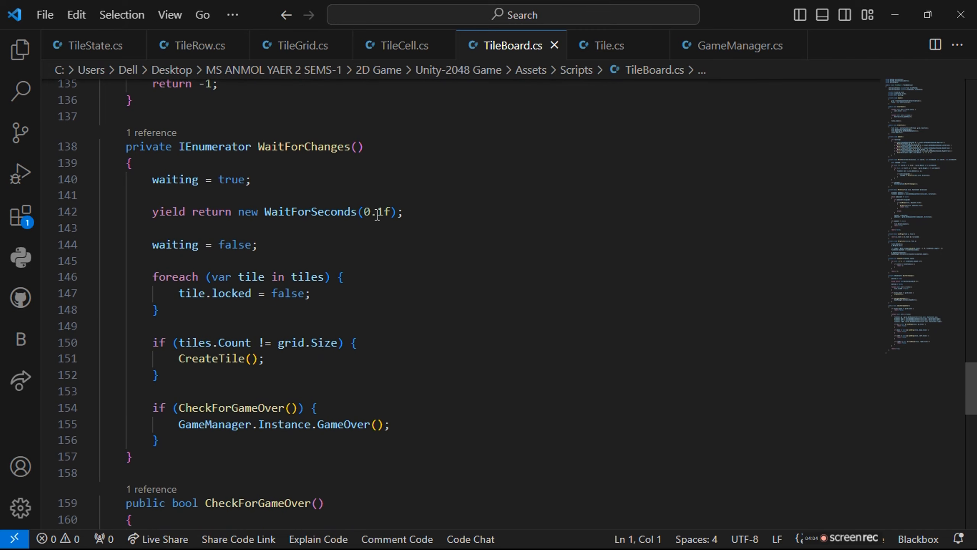
scroll(down, 3)
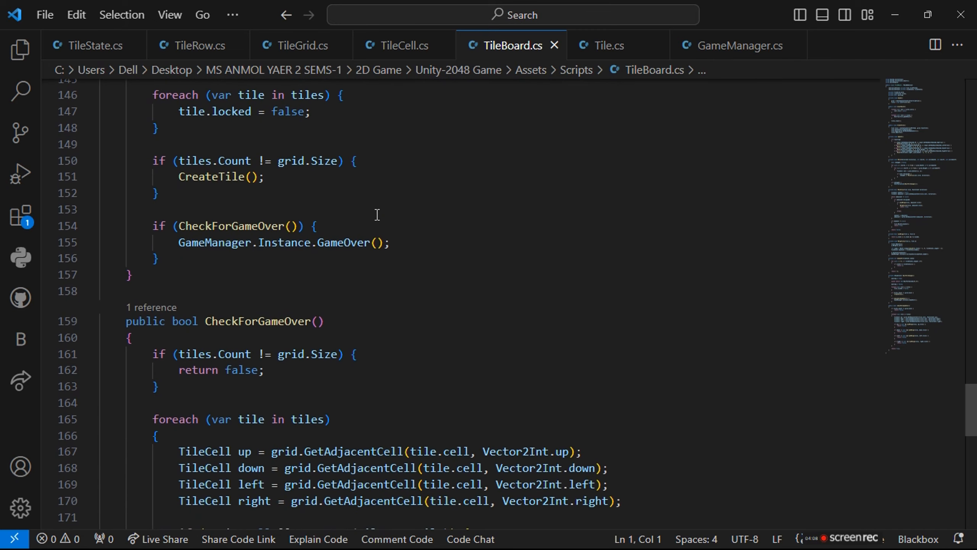
scroll(down, 3)
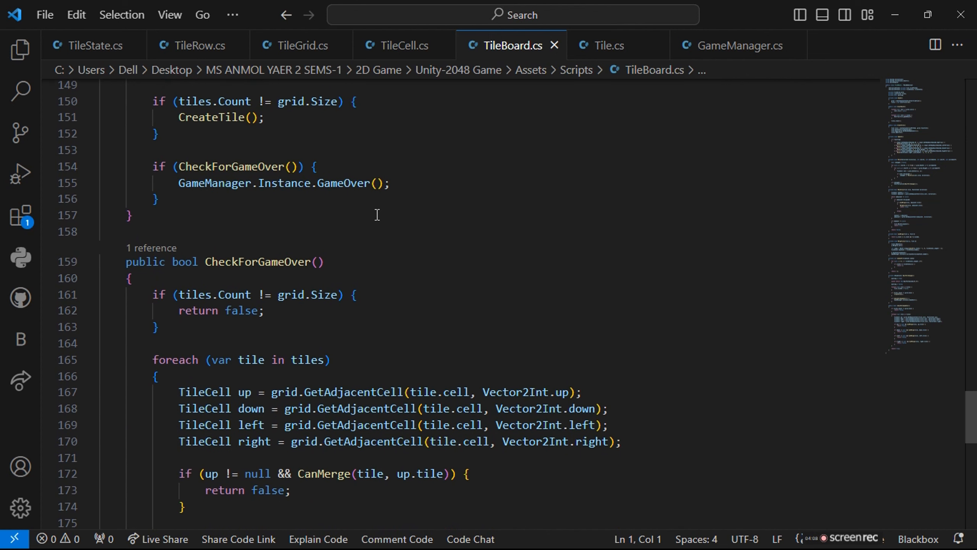
scroll(down, 3)
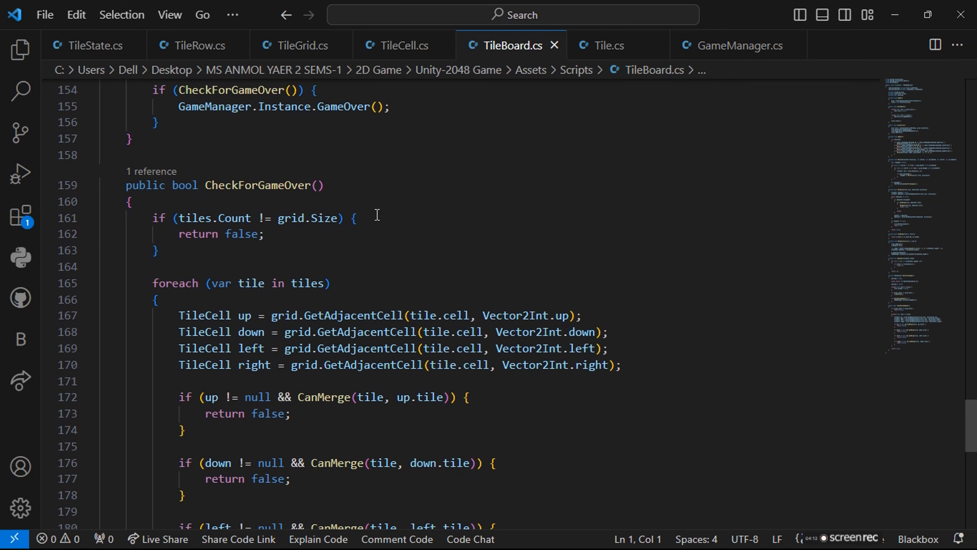
scroll(down, 3)
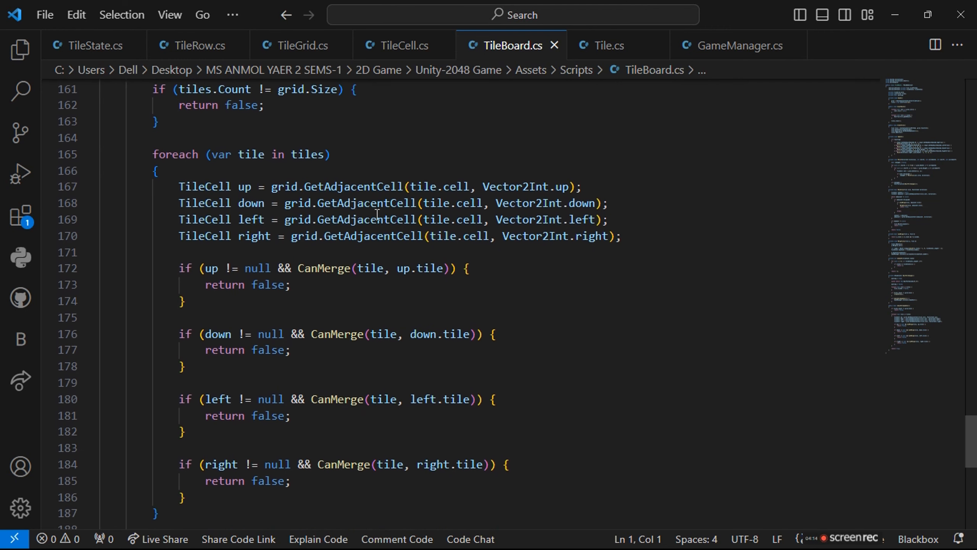
scroll(down, 3)
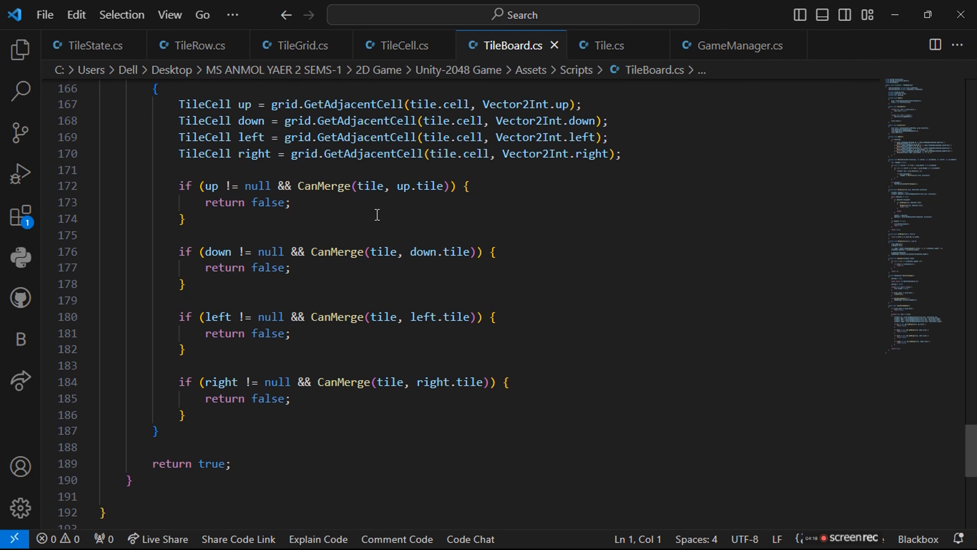
scroll(down, 3)
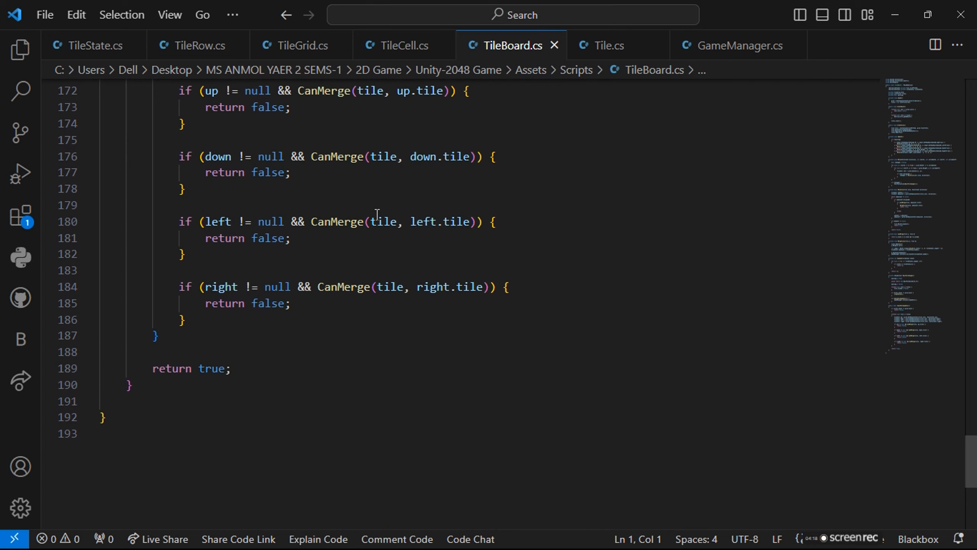
scroll(down, 3)
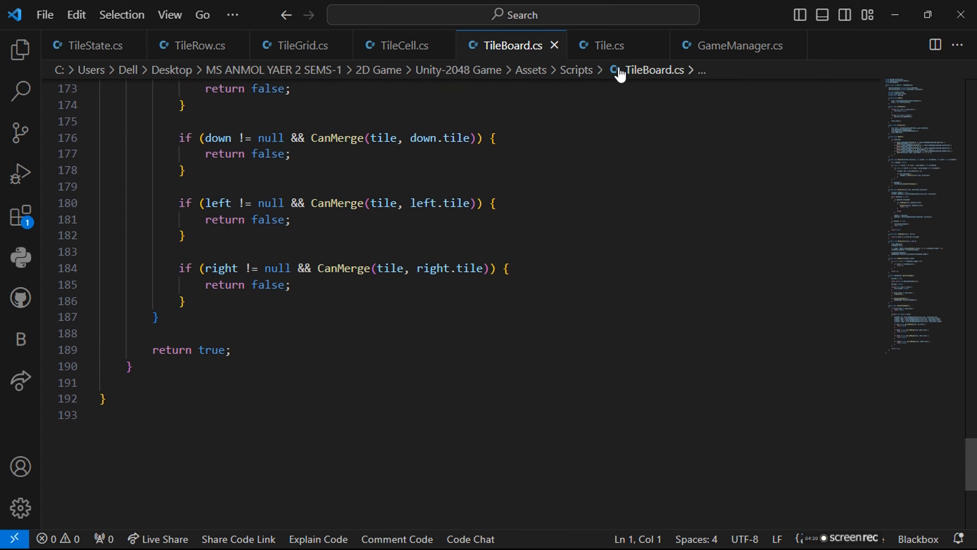
mouse_move(608, 45)
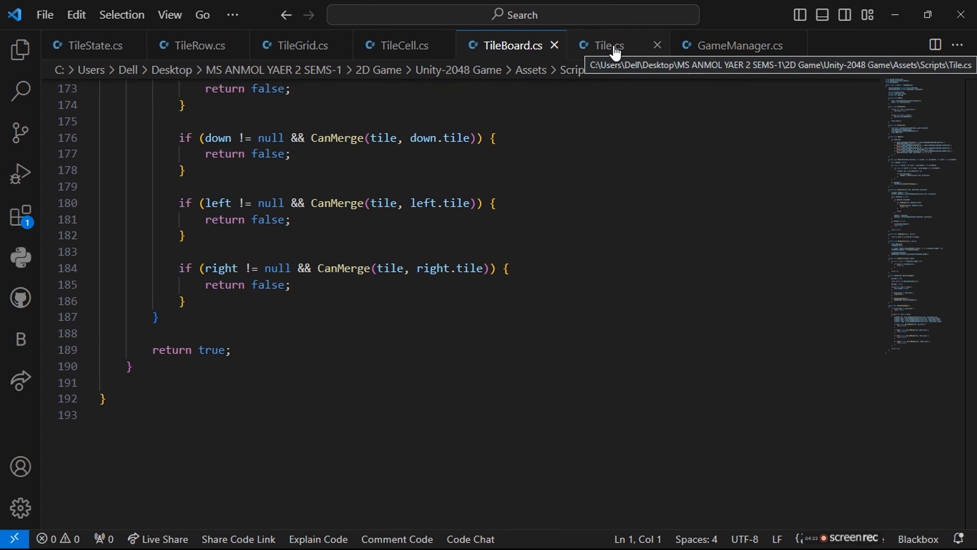
click(607, 45)
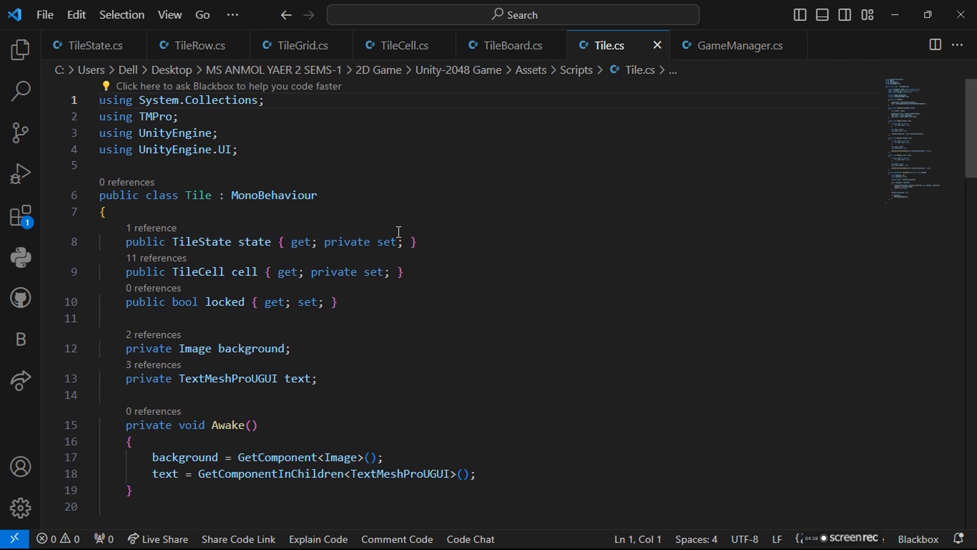
mouse_move(222, 109)
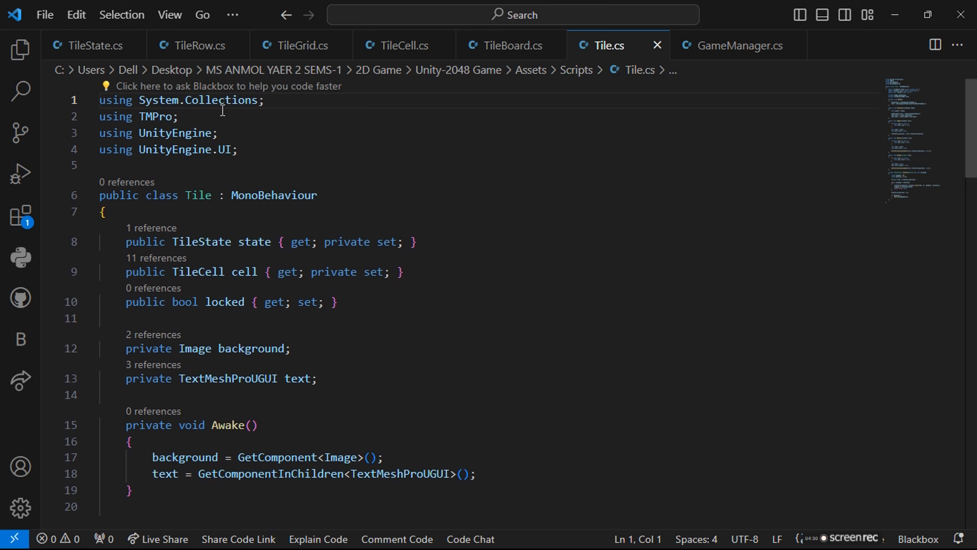
mouse_move(219, 133)
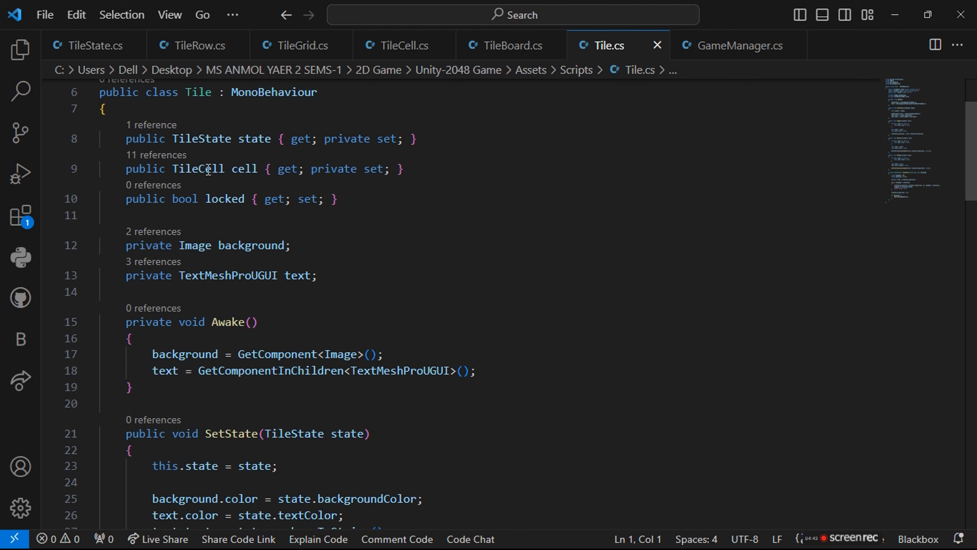
scroll(down, 3)
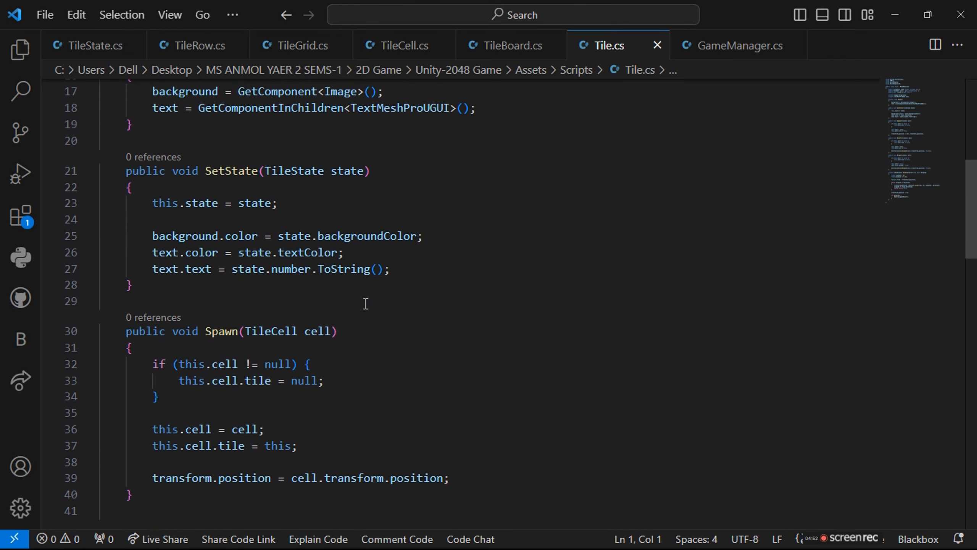
scroll(down, 3)
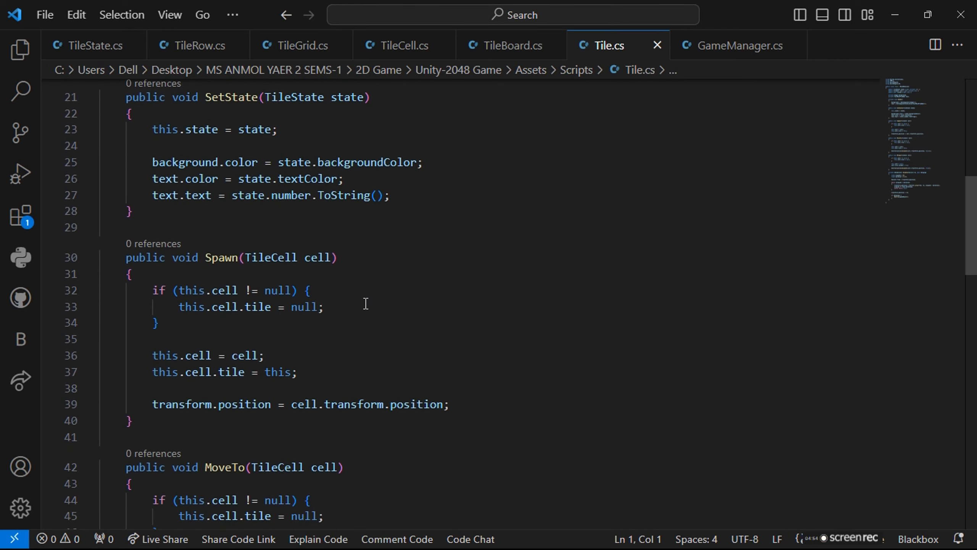
scroll(down, 3)
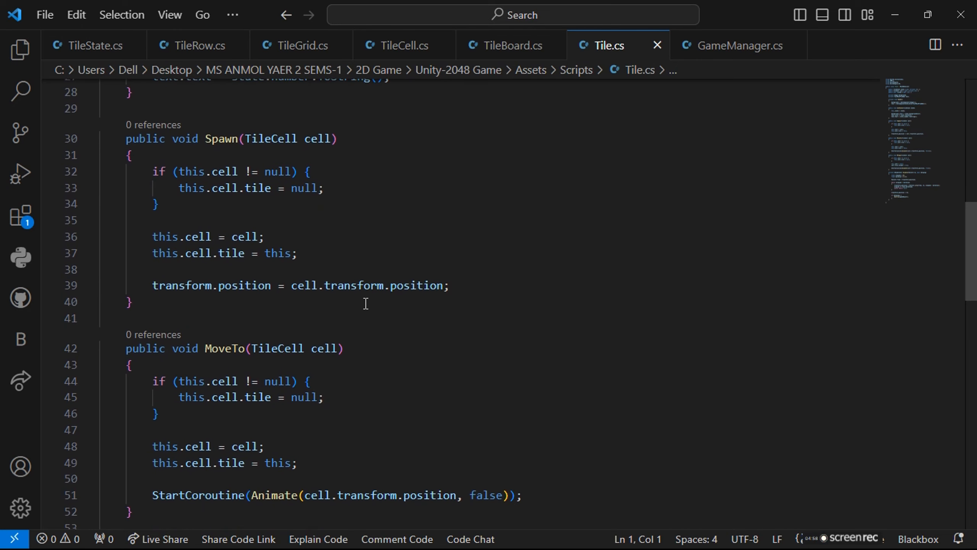
scroll(down, 3)
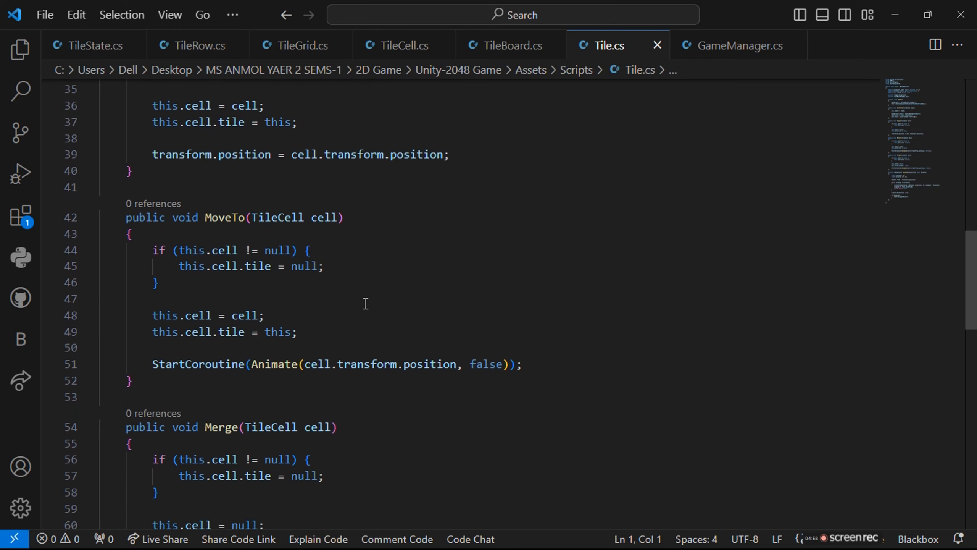
scroll(down, 3)
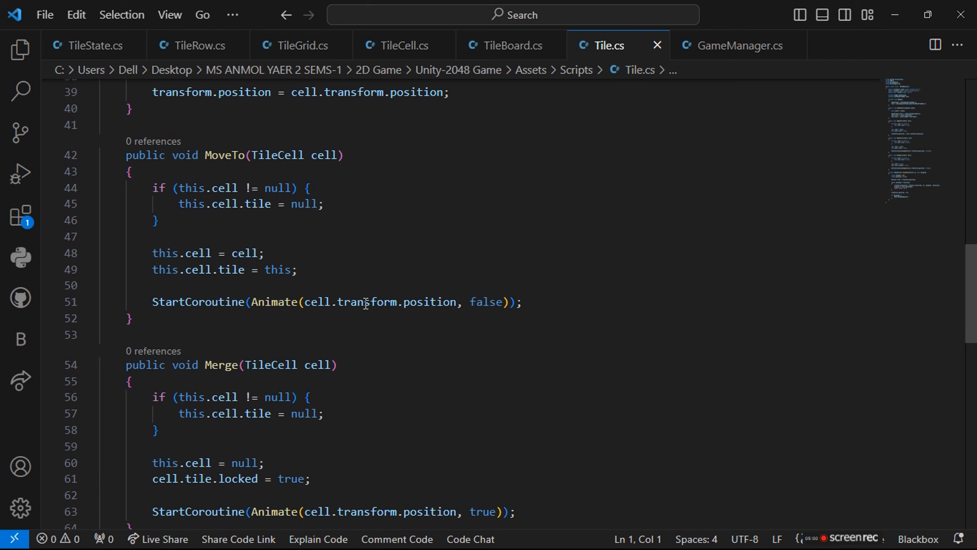
scroll(down, 3)
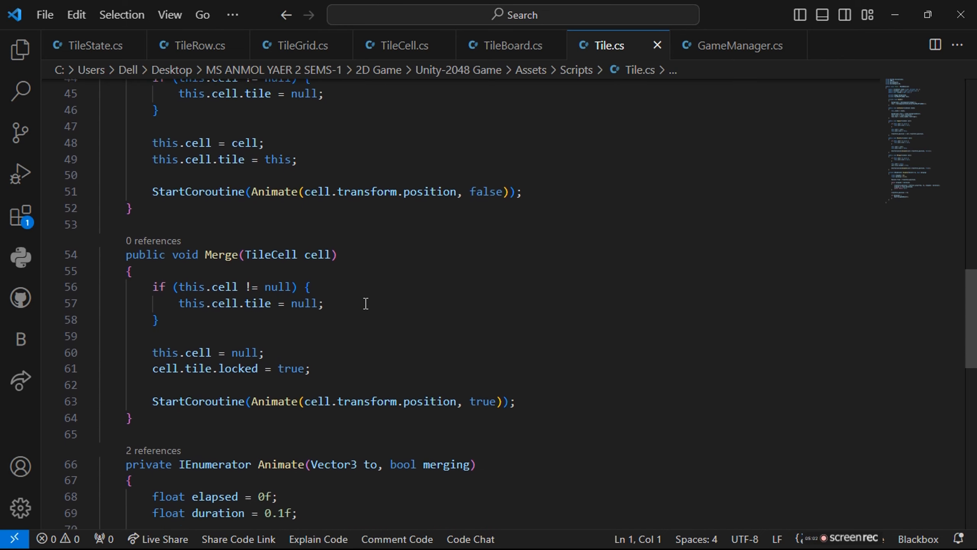
scroll(down, 3)
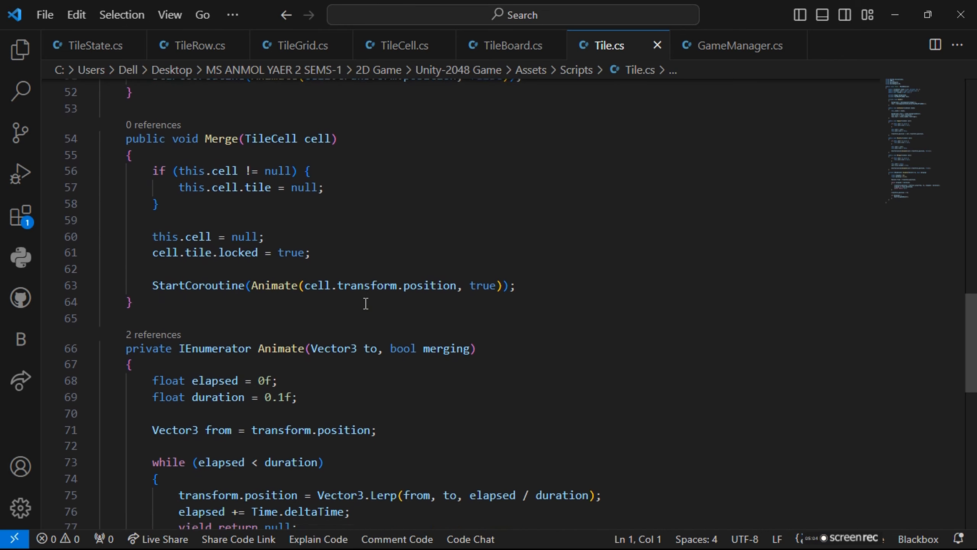
scroll(down, 3)
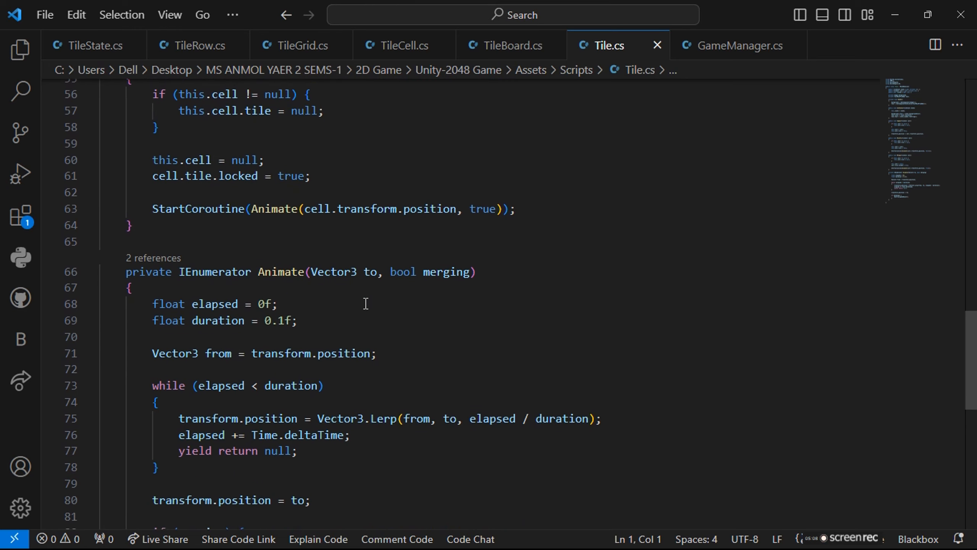
scroll(down, 3)
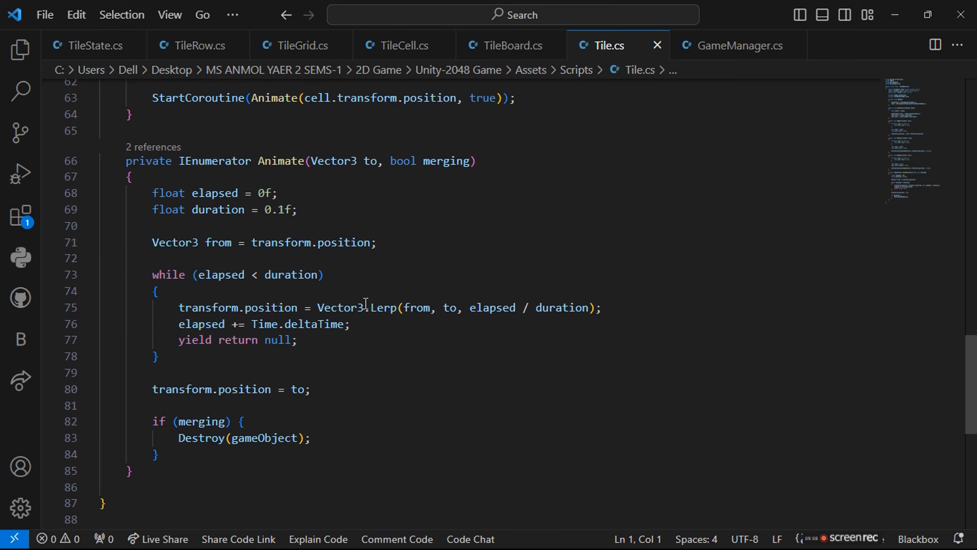
scroll(down, 3)
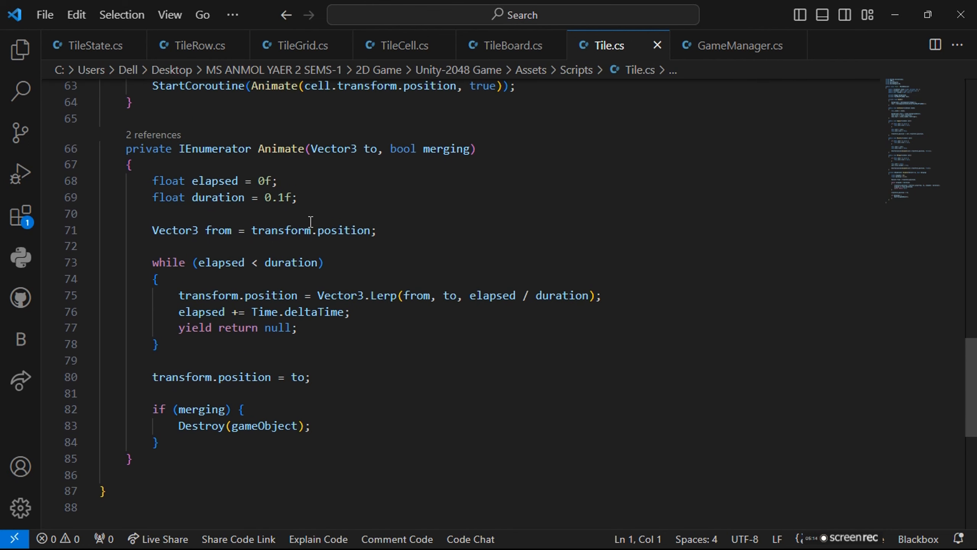
mouse_move(219, 198)
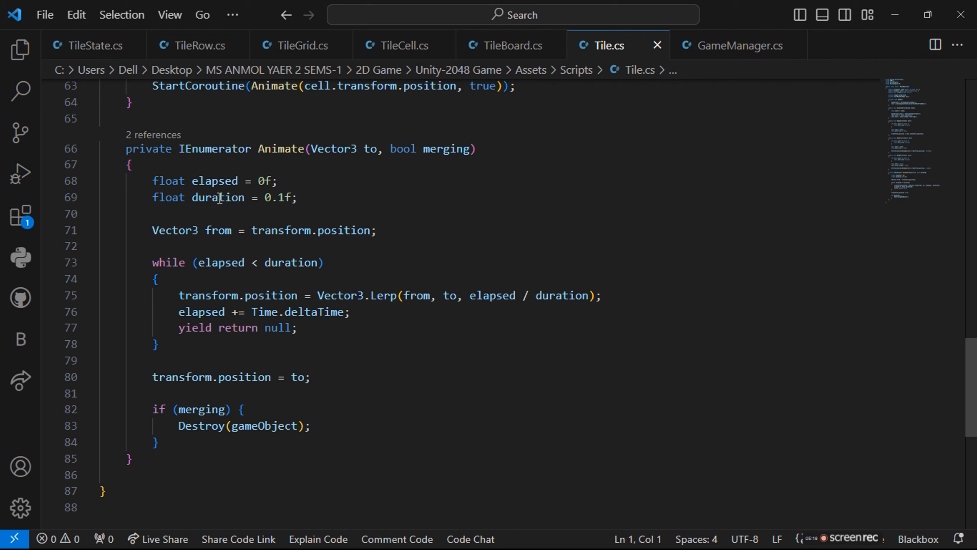
mouse_move(403, 250)
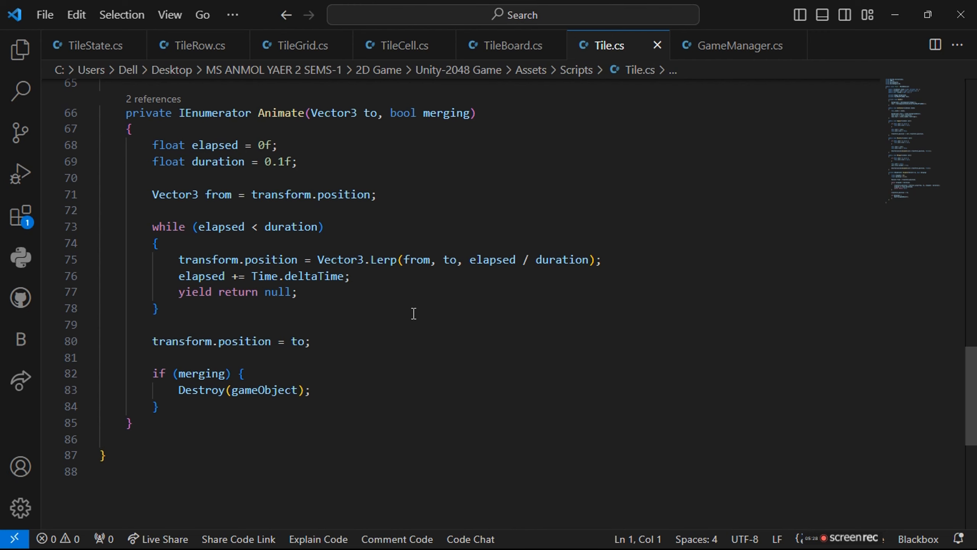
scroll(down, 3)
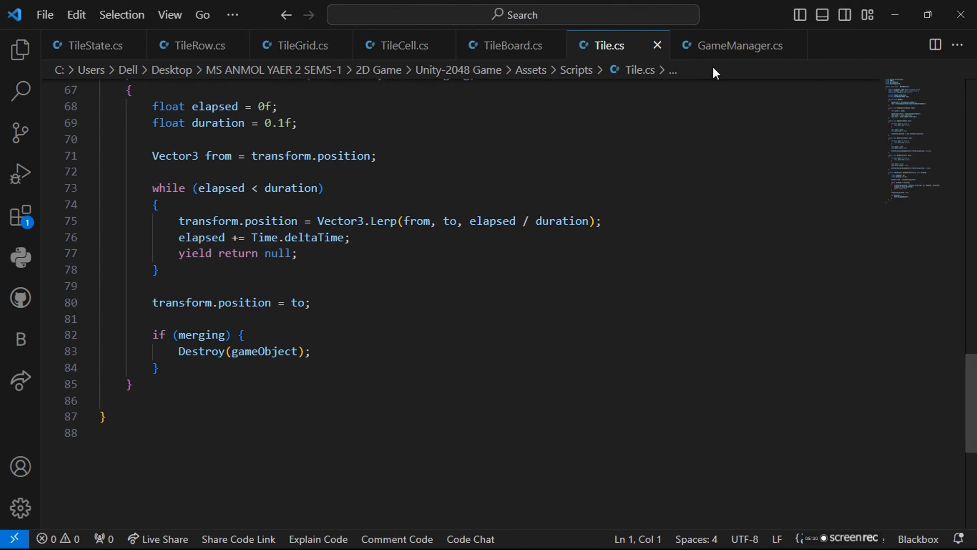
Step: Read GameManager through NewGame, GameOver, Fade, IncreaseScore and SetScore
click(736, 45)
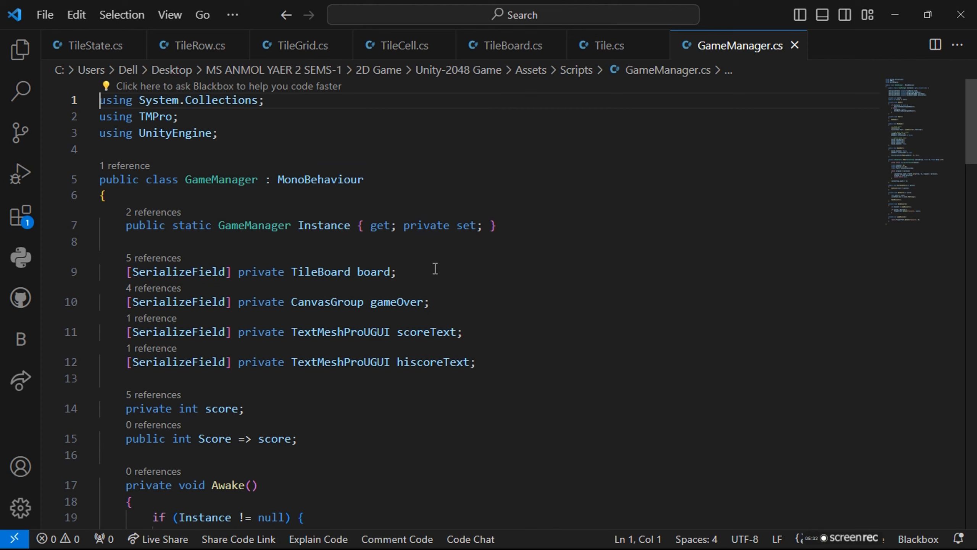
scroll(down, 3)
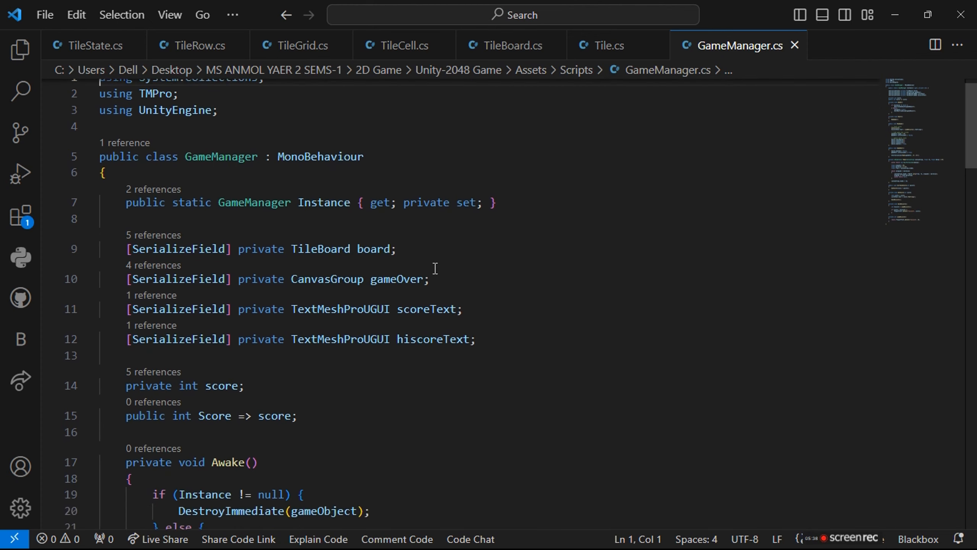
scroll(down, 3)
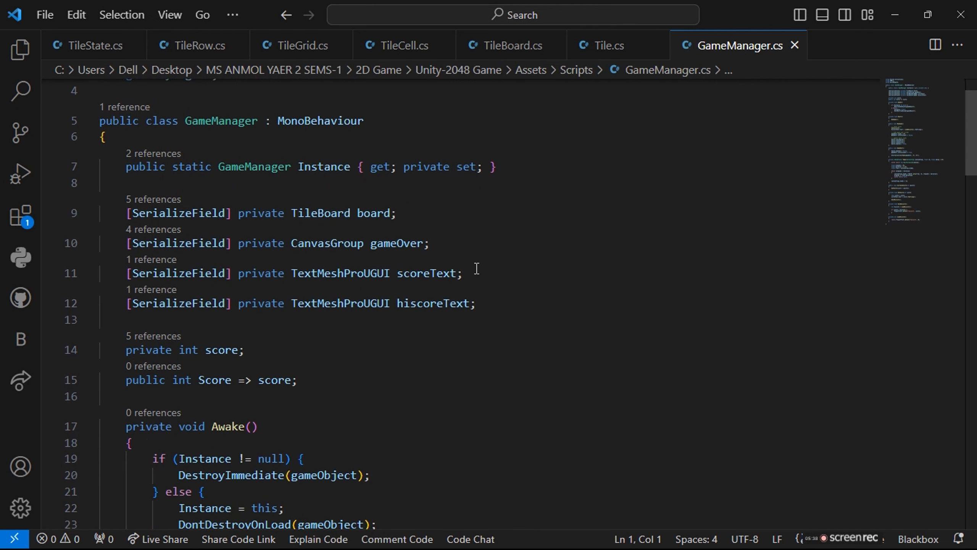
scroll(down, 3)
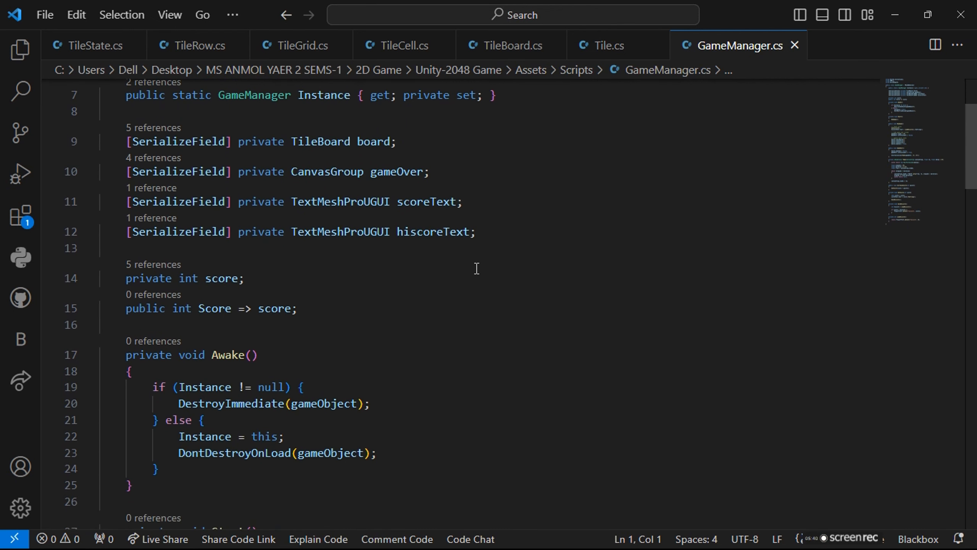
scroll(down, 3)
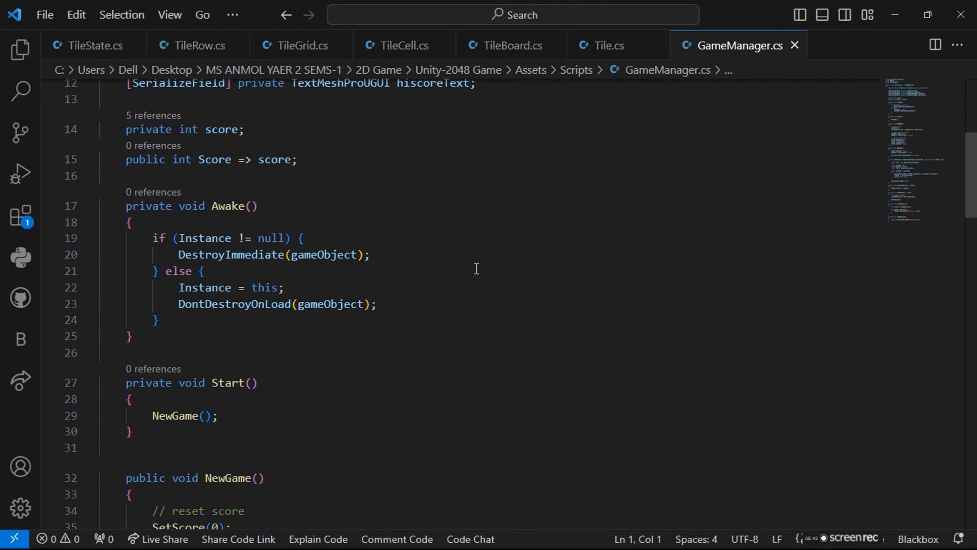
scroll(down, 3)
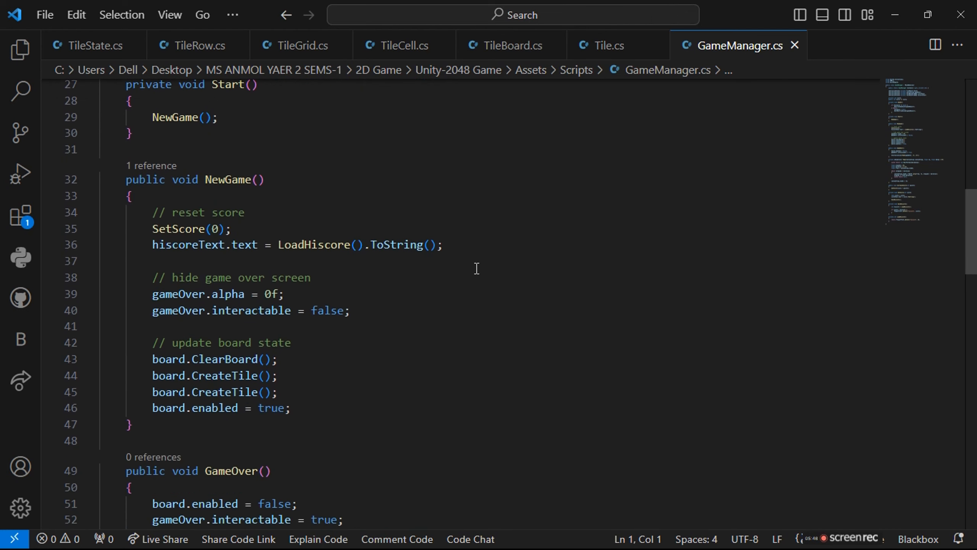
scroll(down, 3)
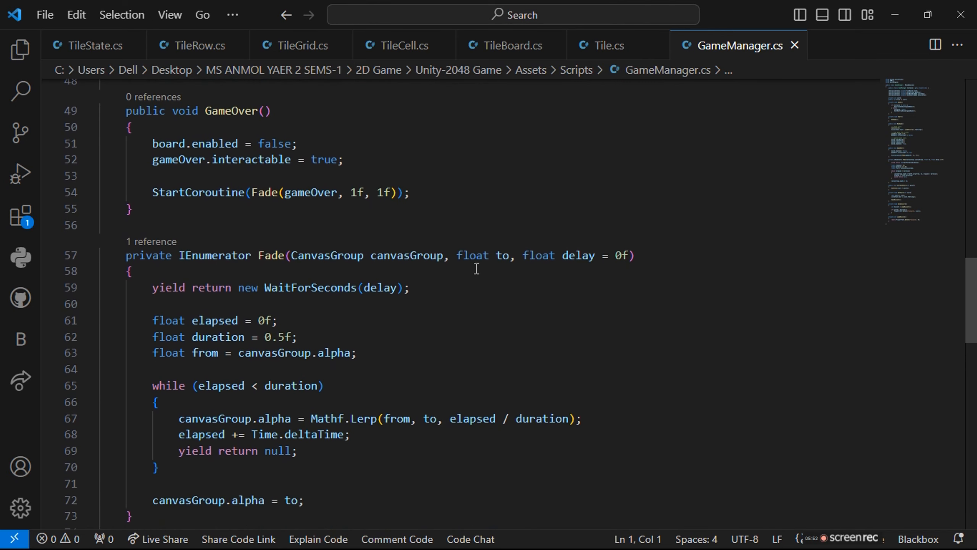
scroll(down, 3)
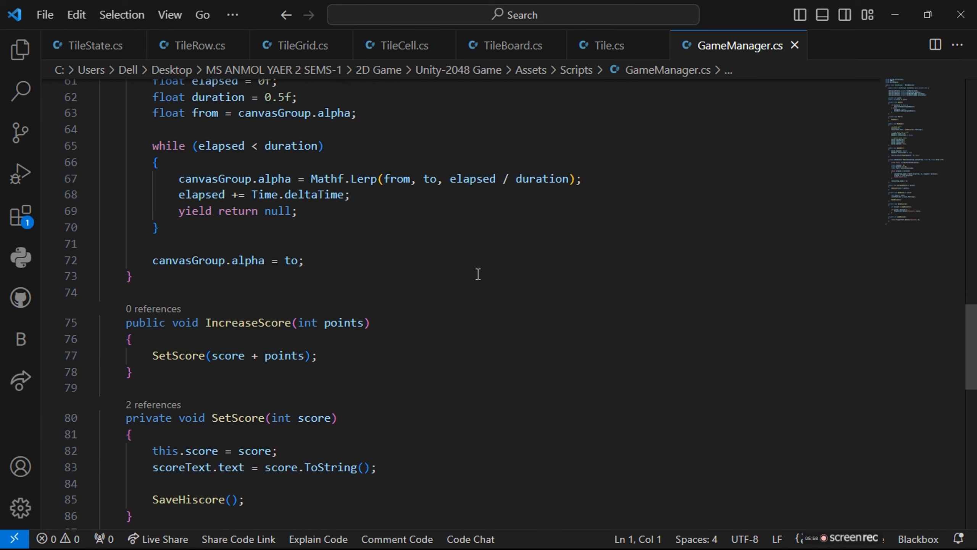
scroll(down, 3)
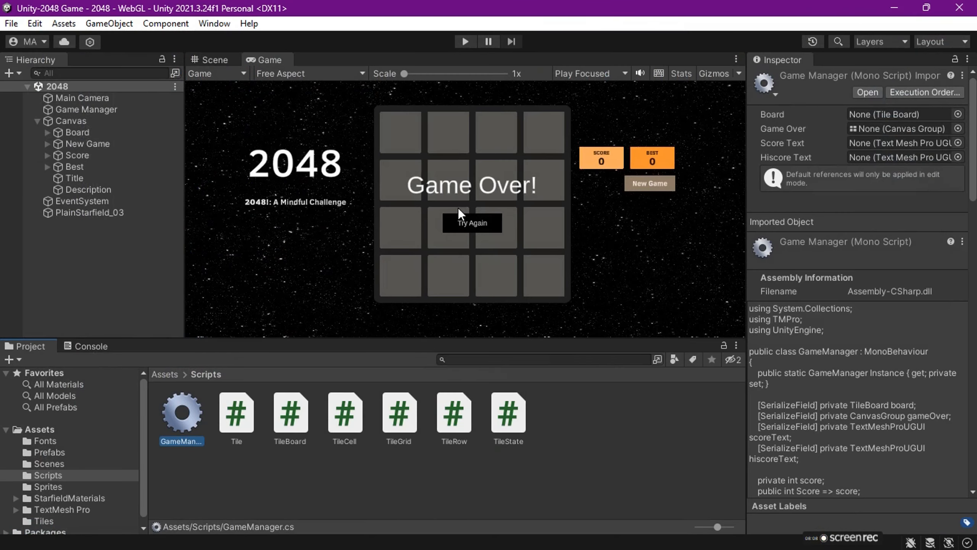
Step: Inspect Board, New Game, Score, Best, Description and PlainStarfield_03 in the Inspector
click(76, 132)
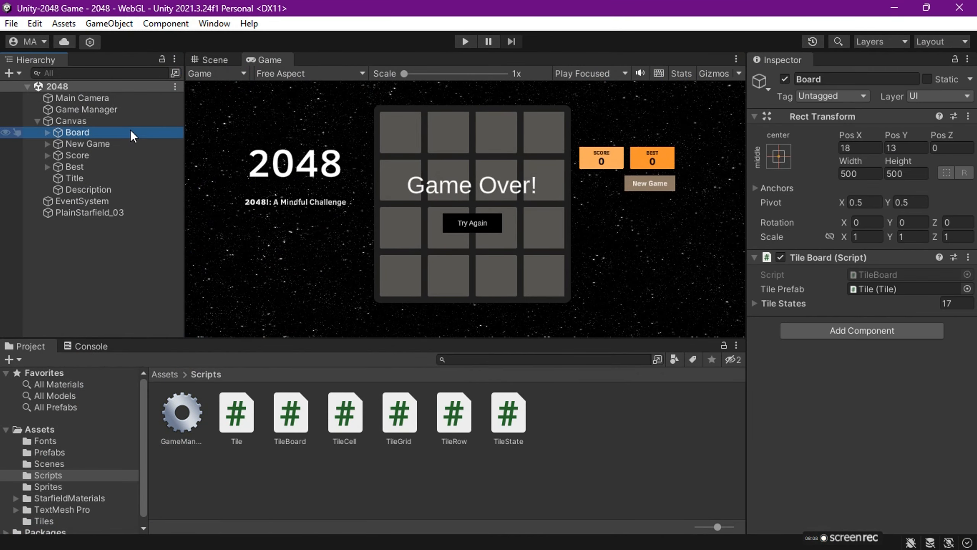
click(87, 144)
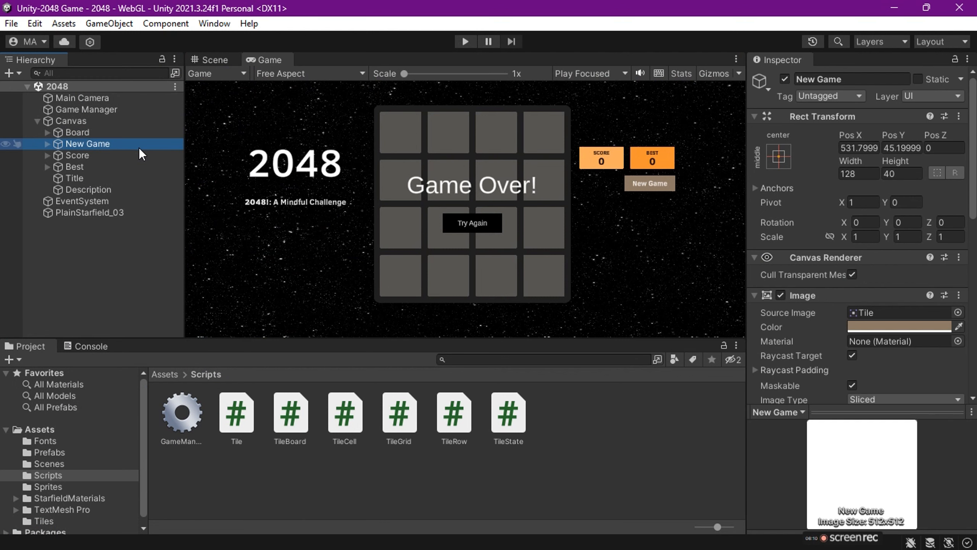
click(76, 156)
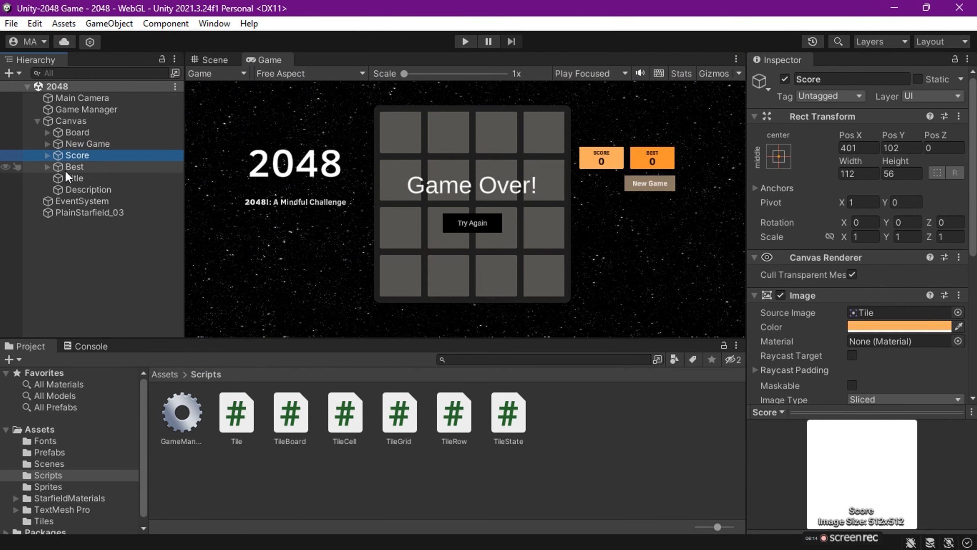
click(74, 166)
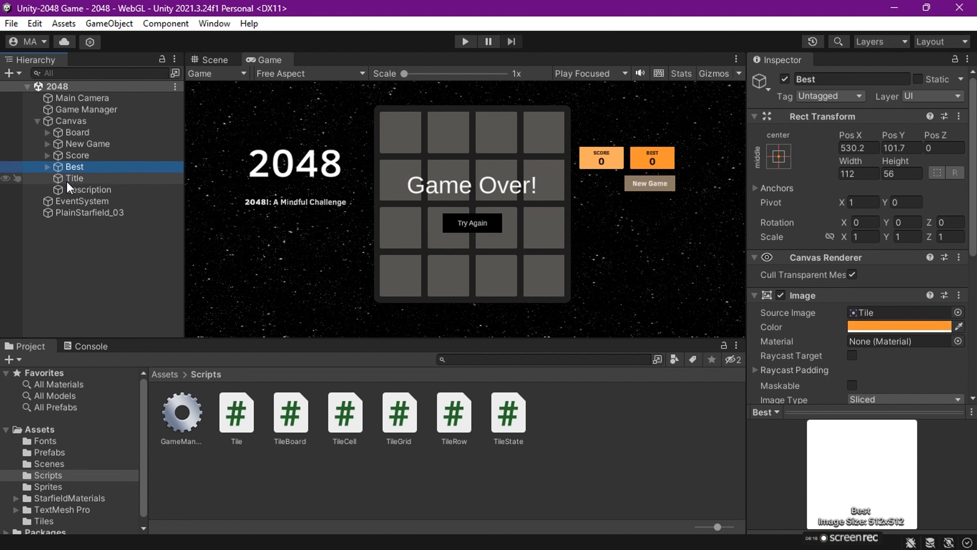
click(87, 189)
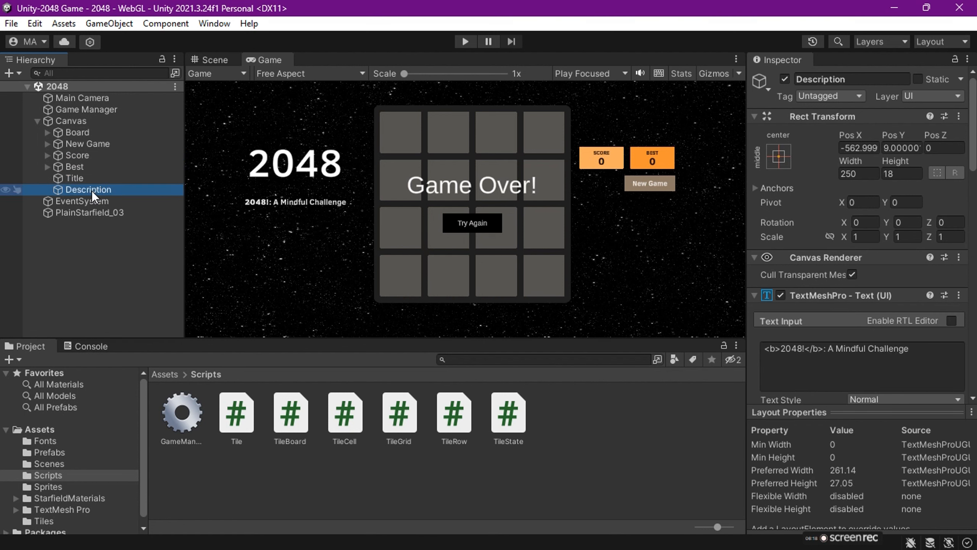
click(89, 213)
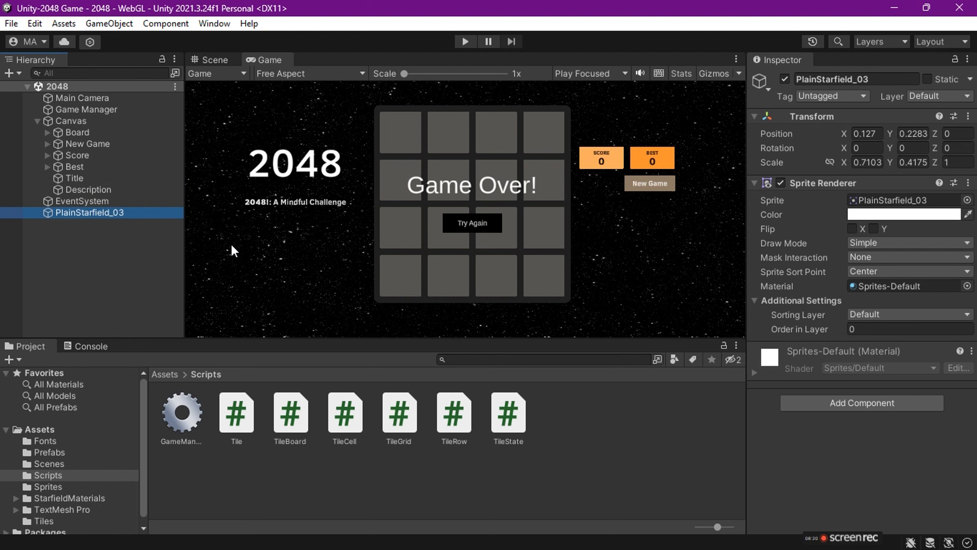
mouse_move(450, 272)
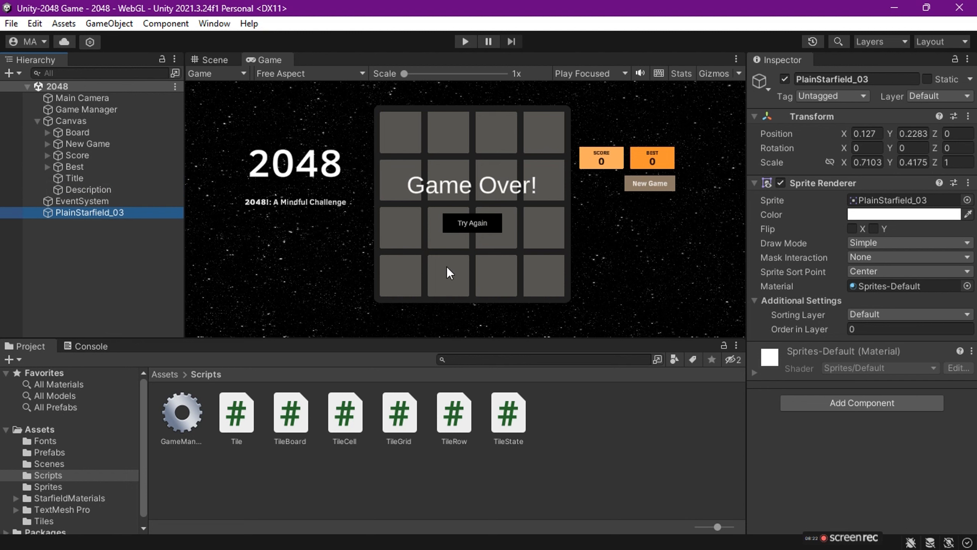
mouse_move(324, 367)
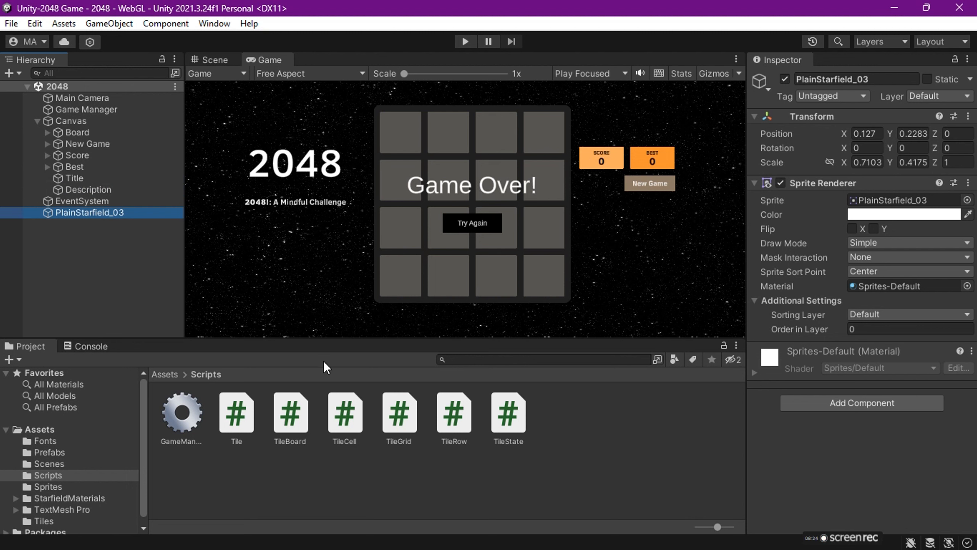
mouse_move(340, 474)
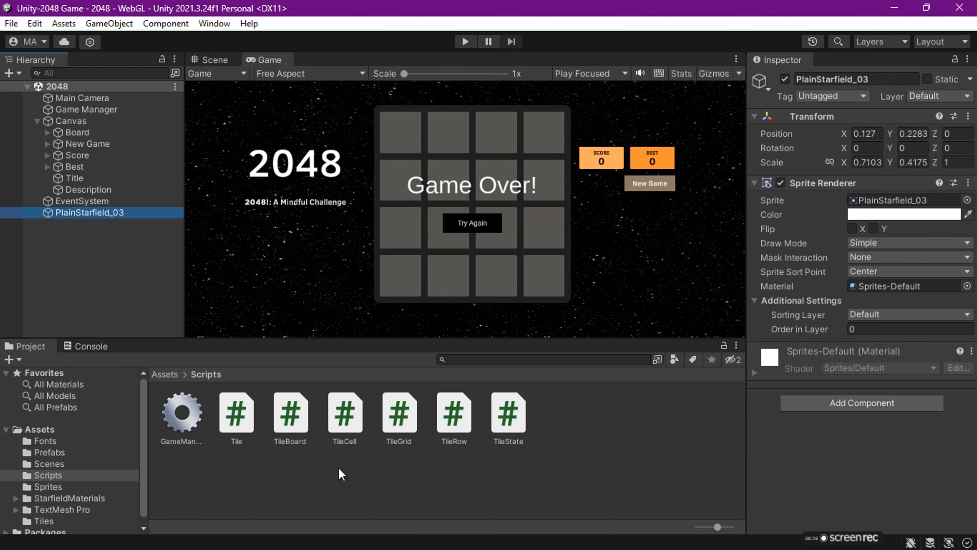